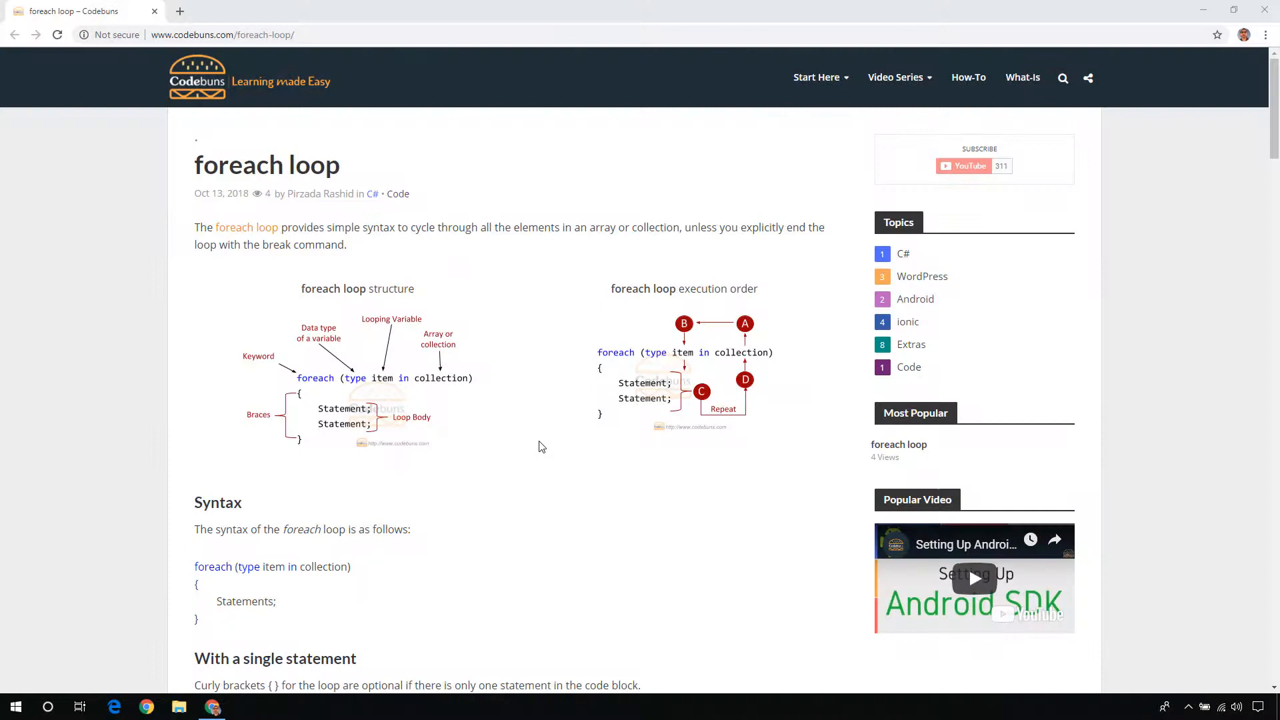
Scroll down the foreach tutorial page, then back up to the single-statement example
scroll("down", 3)
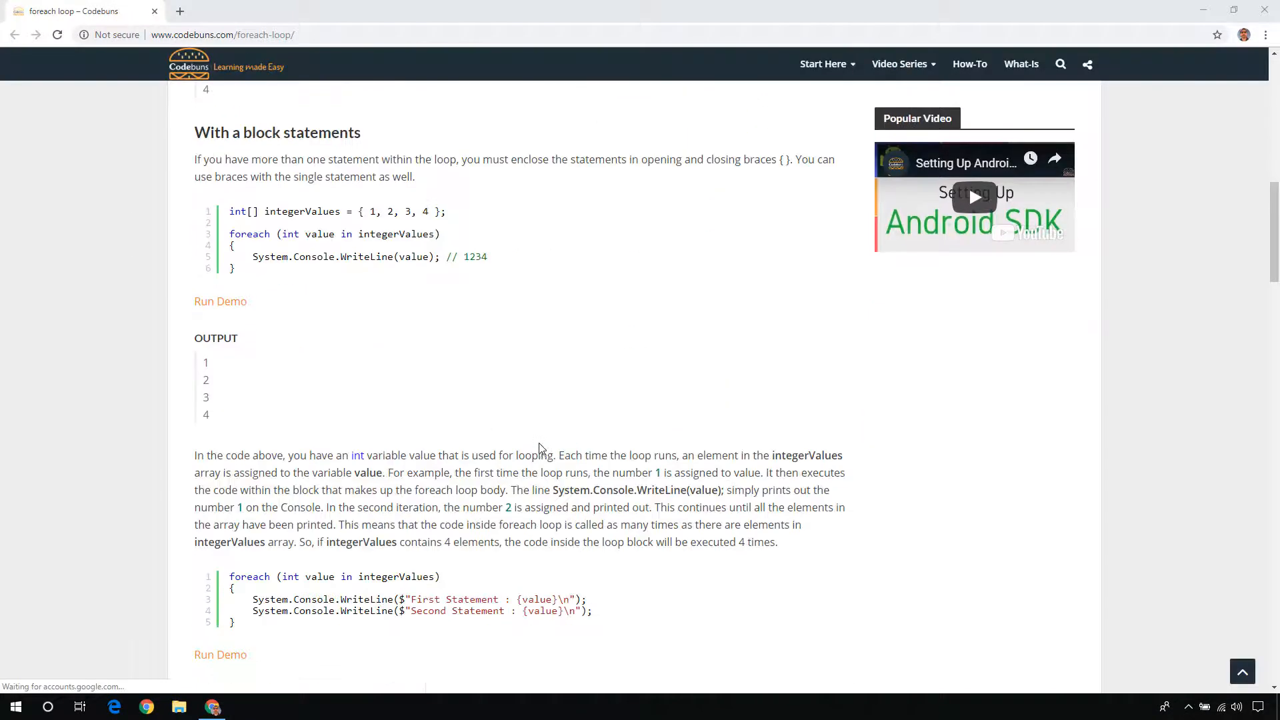
scroll("down", 3)
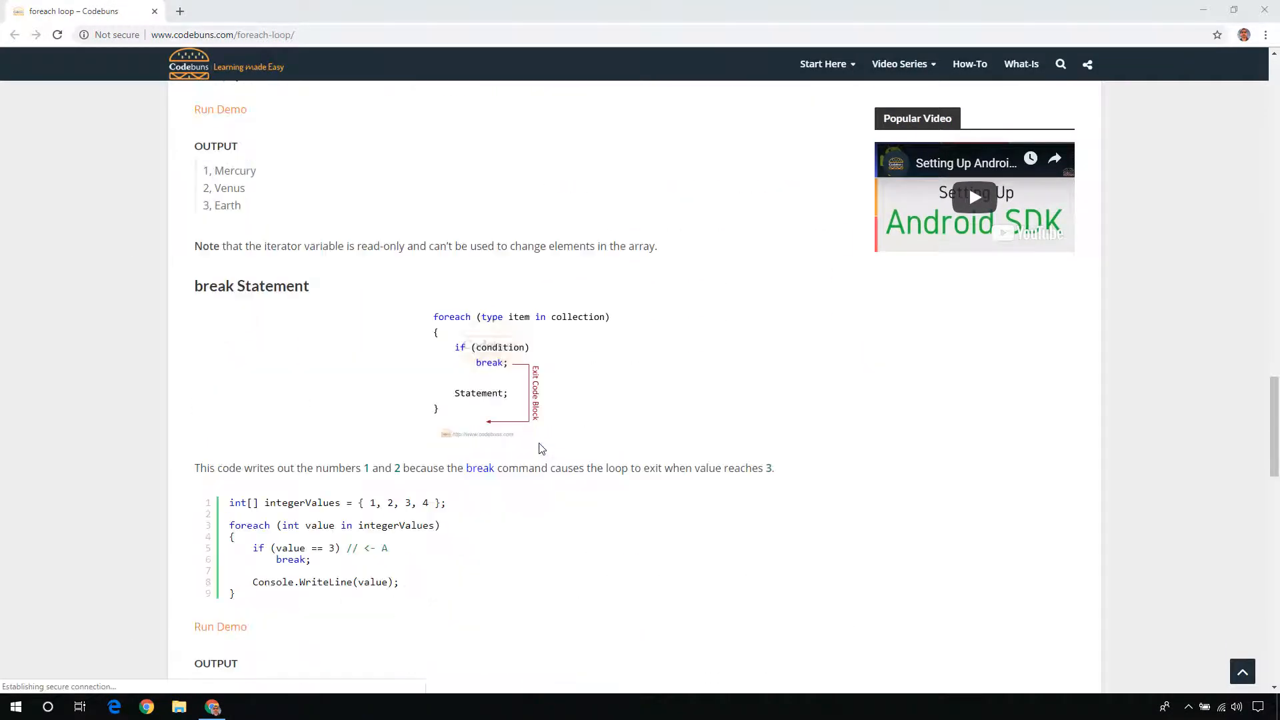
scroll("down", 3)
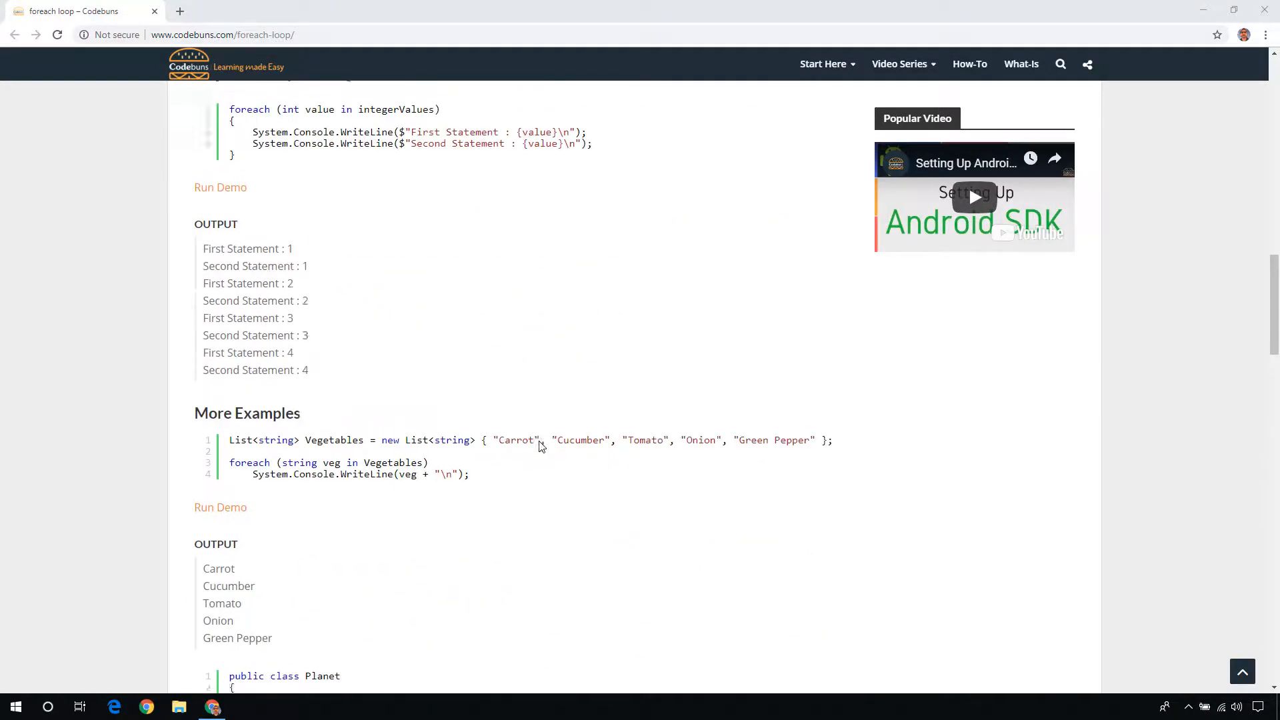
scroll("up", 3)
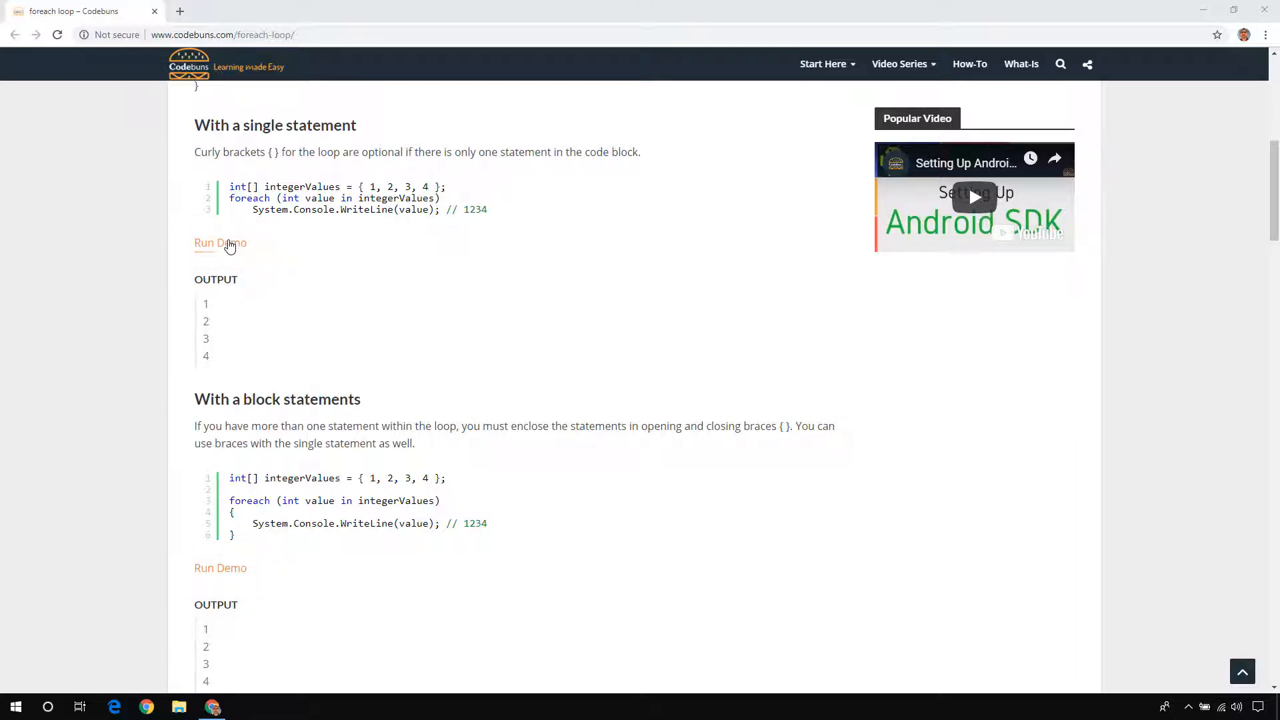
left_click(220, 243)
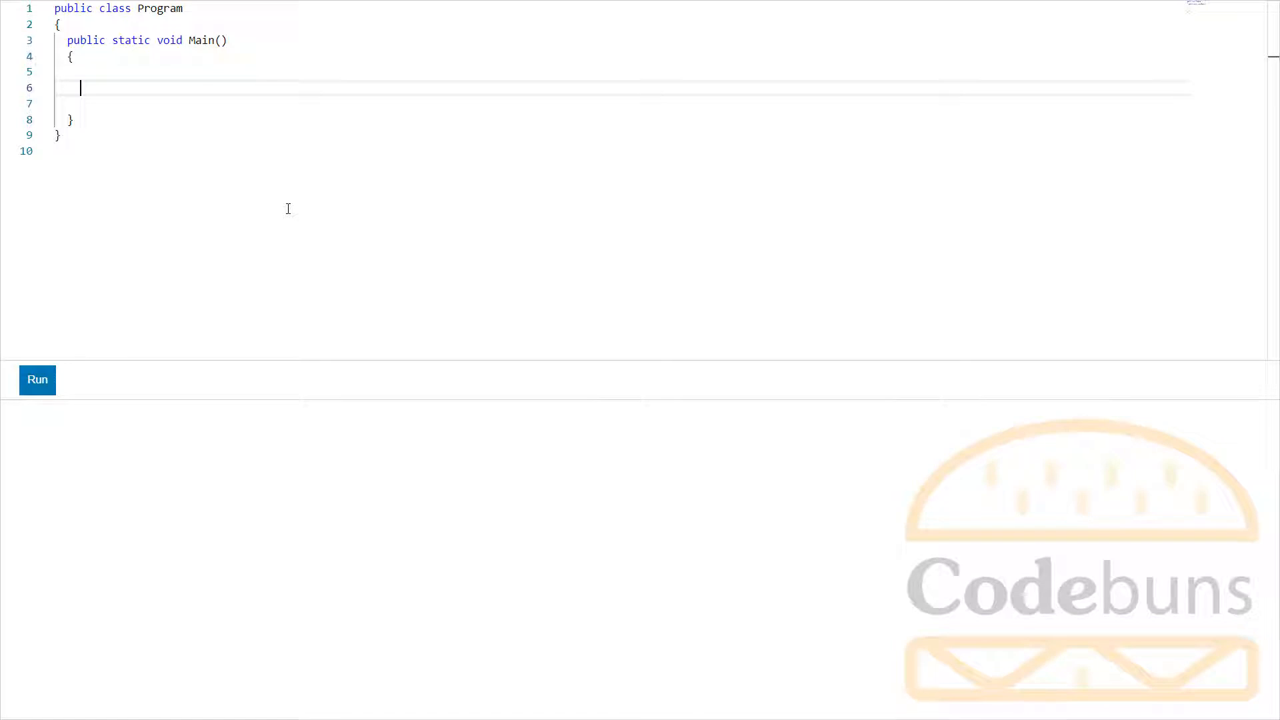
Declare int[] integerValues = {1, 2, 3, 4}; in Main
type("int[] integerValues =")
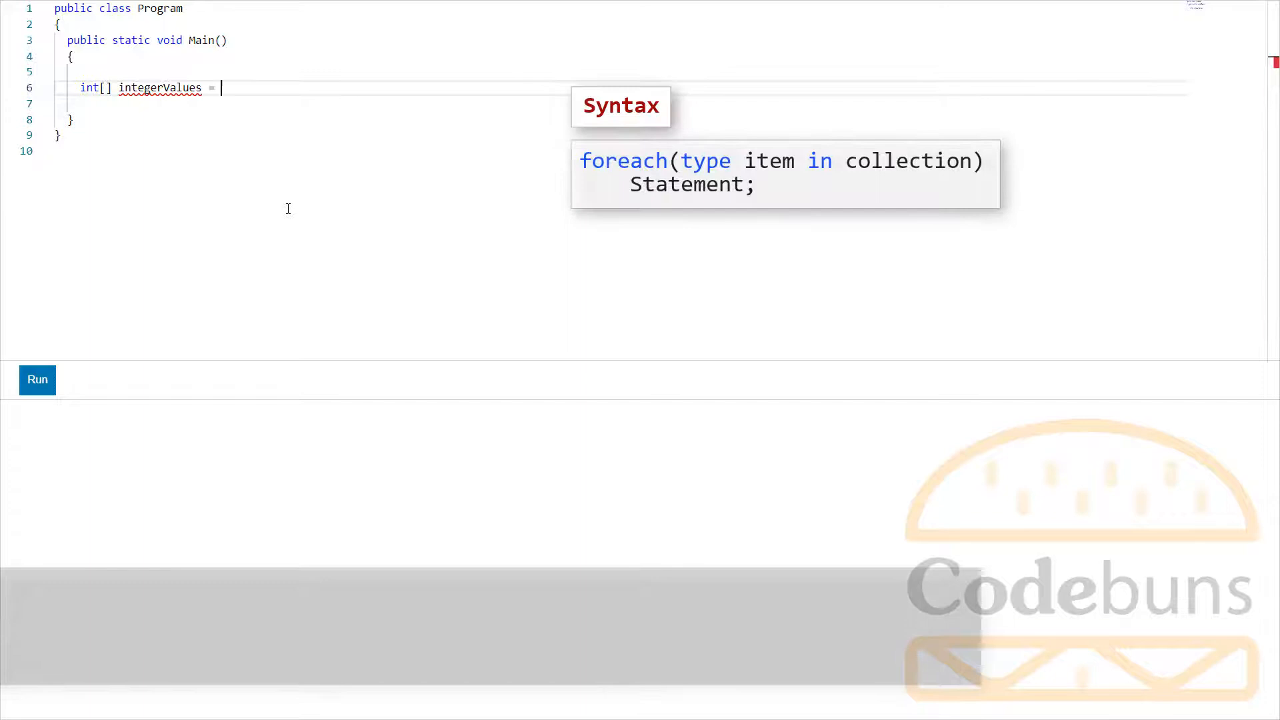
type("{1, 2, 3, }")
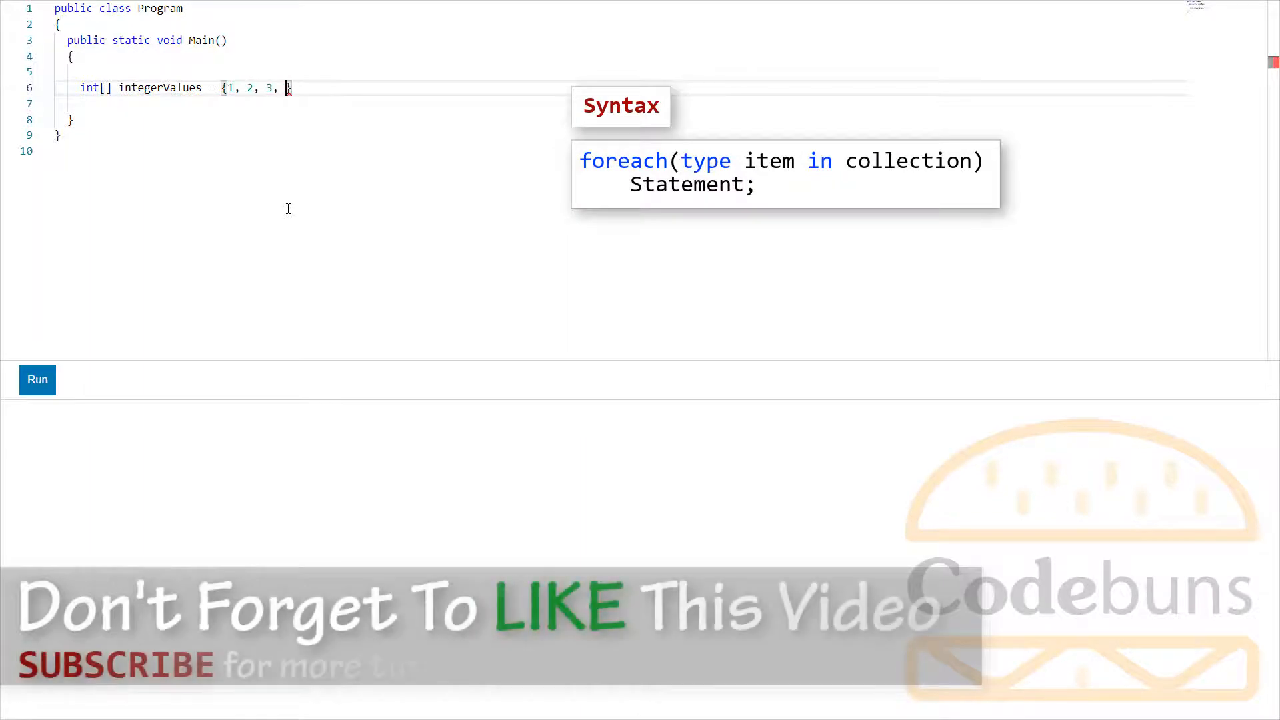
type("4};")
type("foreach(int ")
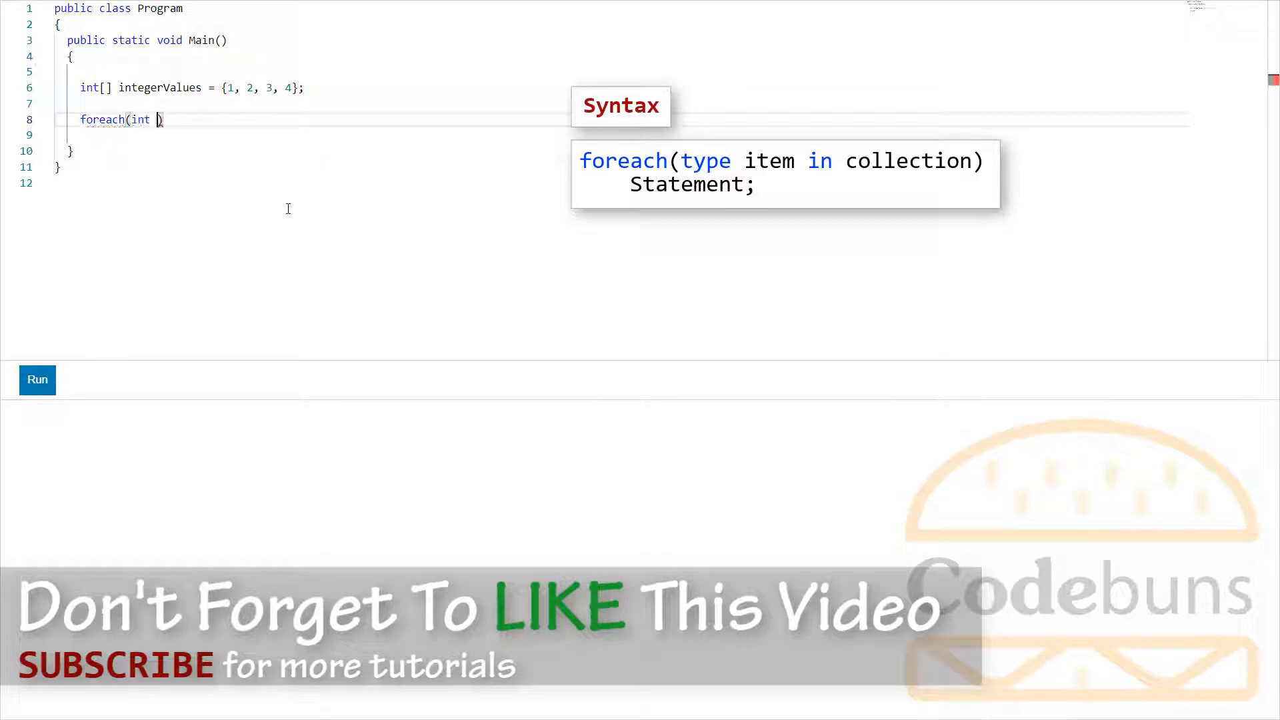
Start foreach(int value in integerValues) with a Console.WriteLine call, accepting IntelliSense
type("value in integerValues")
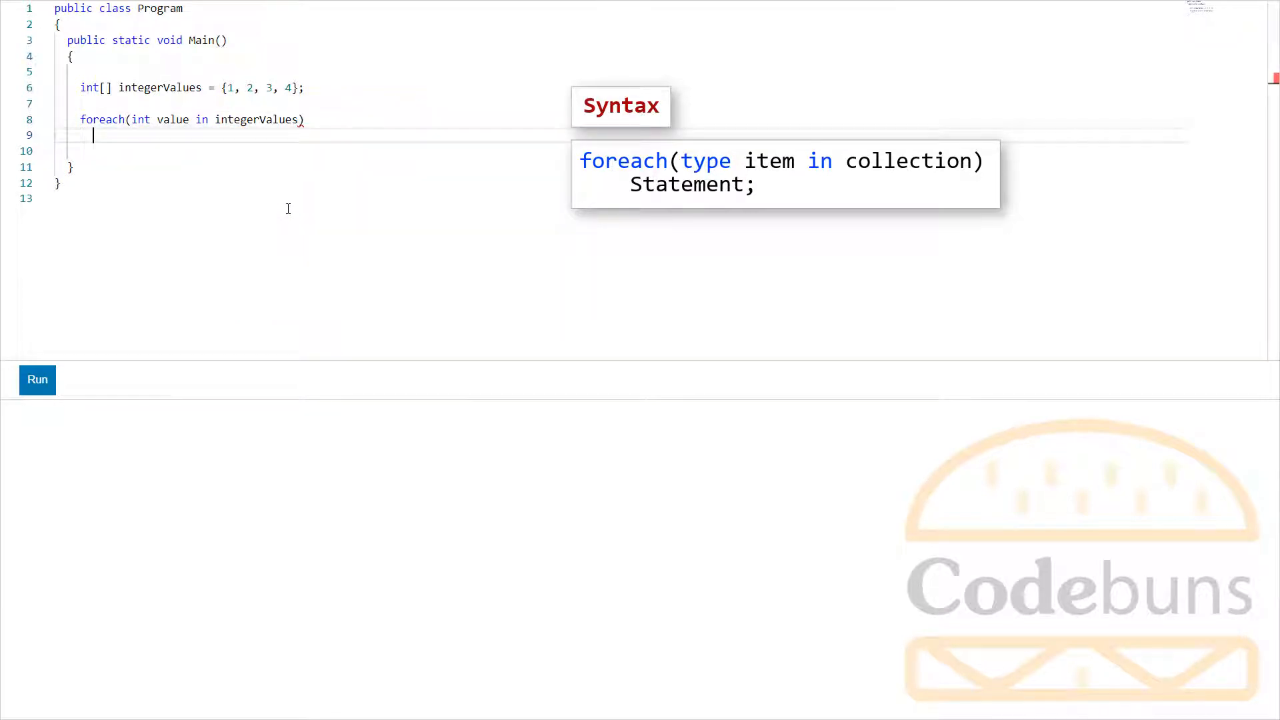
type("Consol")
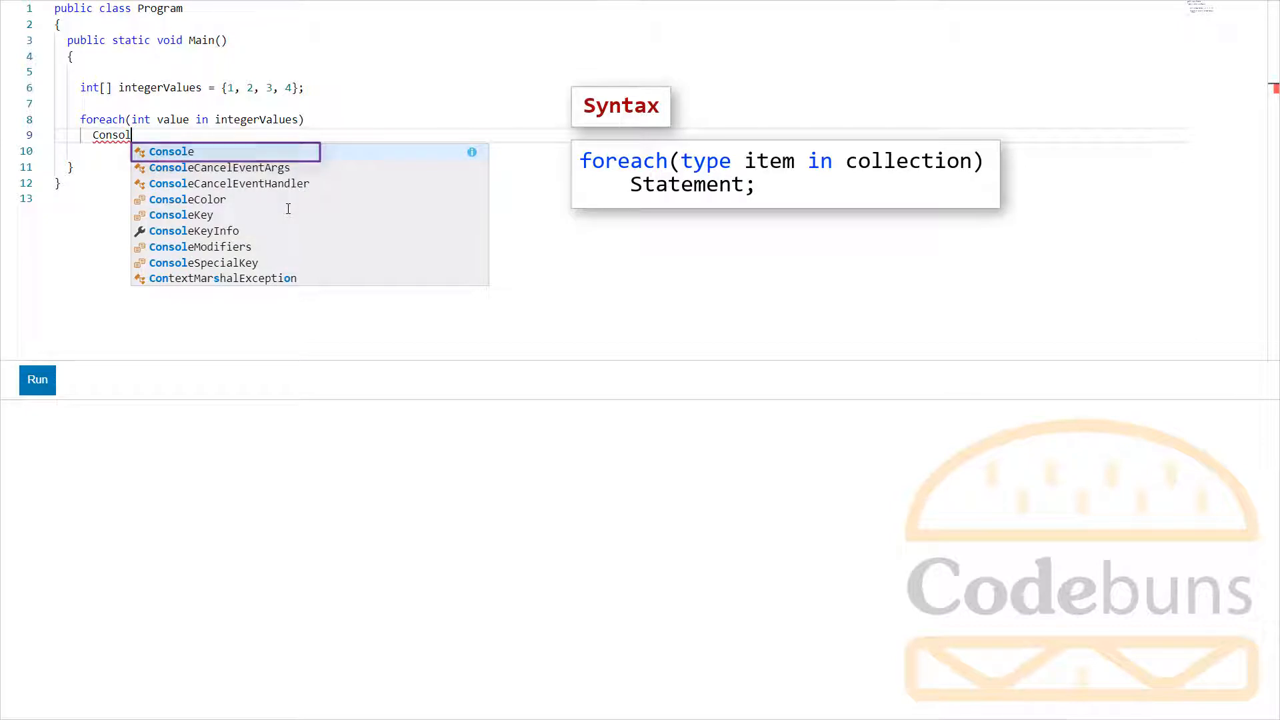
type(".")
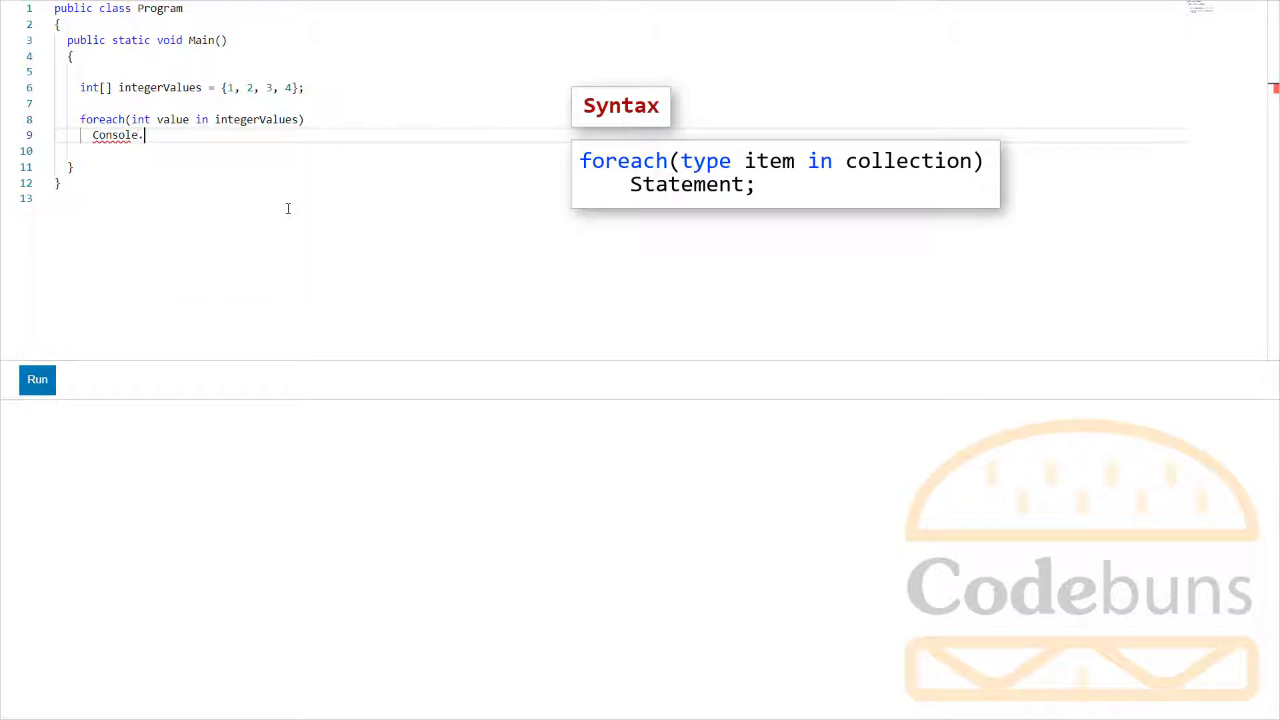
type(".")
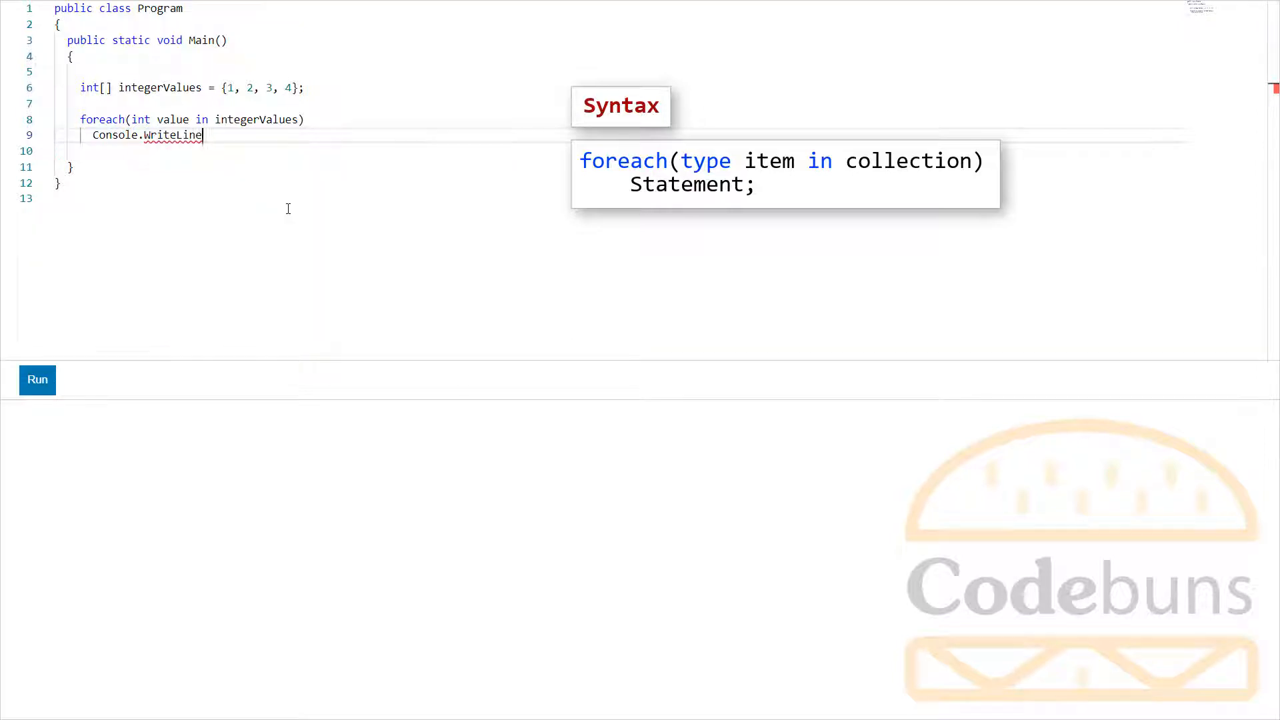
type("(value);")
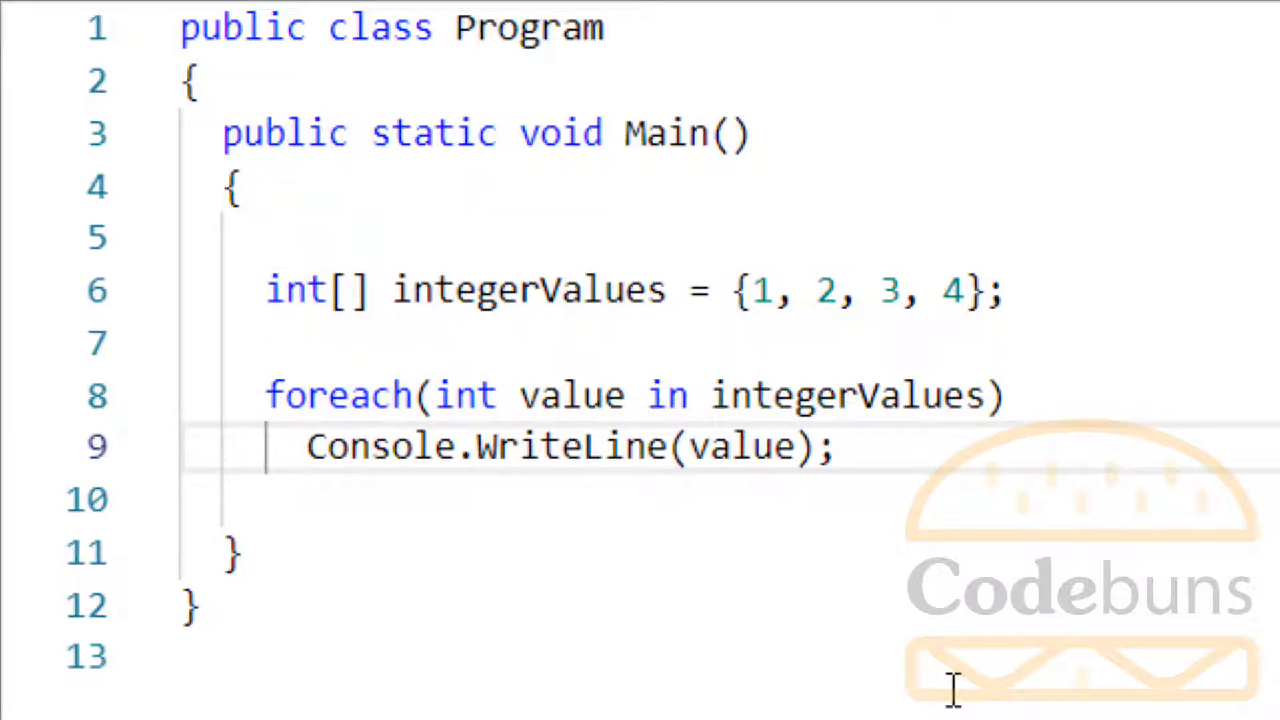
mouse_move(854, 397)
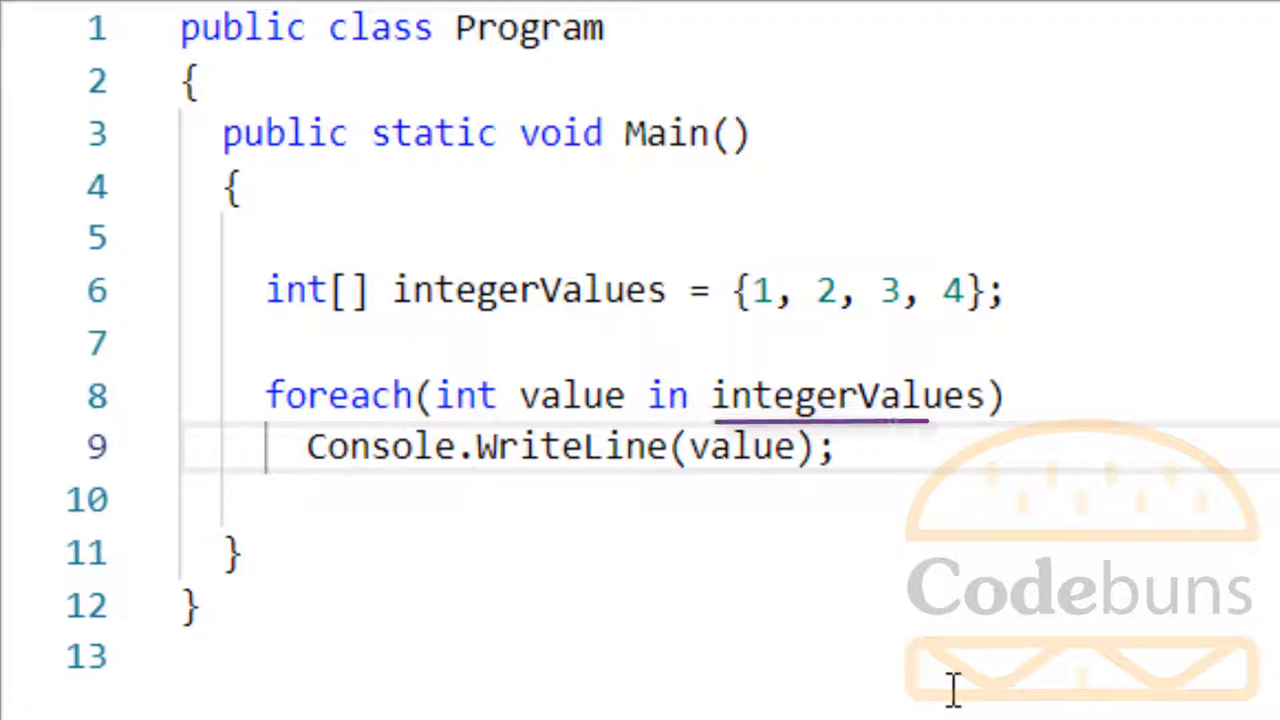
Finish the loop body line as Console.WriteLine(value);
left_click(572, 397)
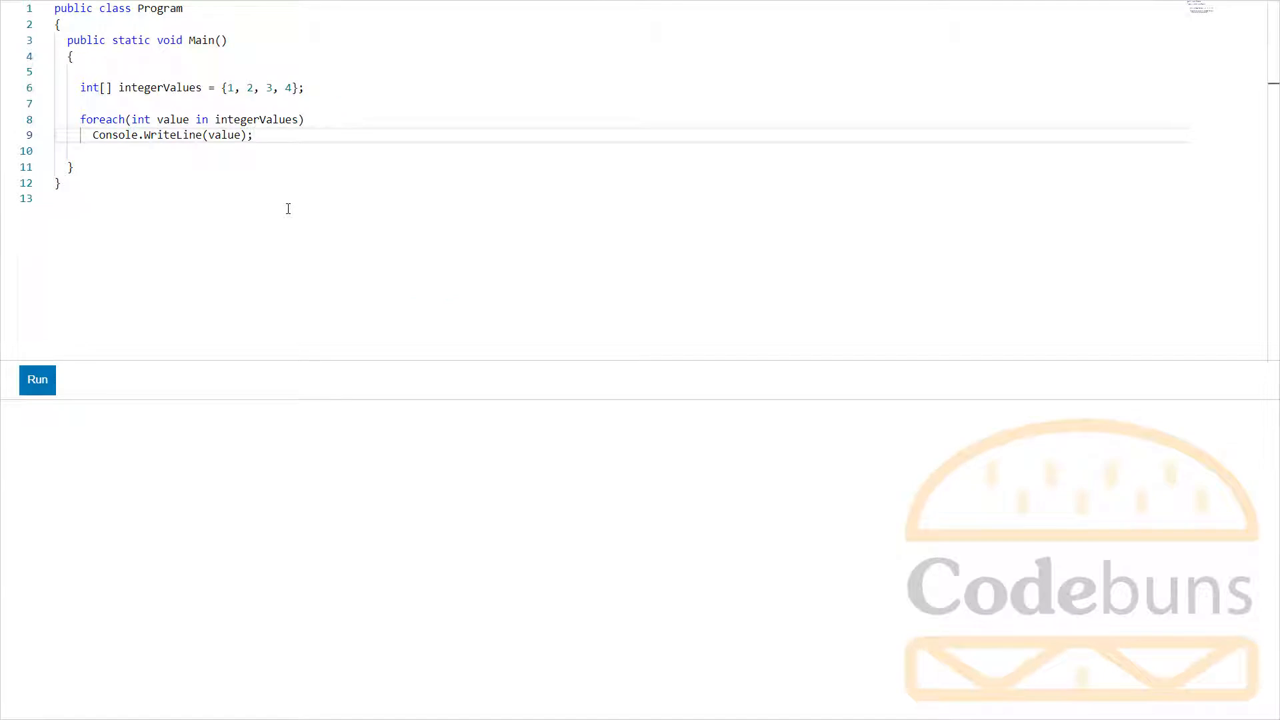
mouse_move(113, 320)
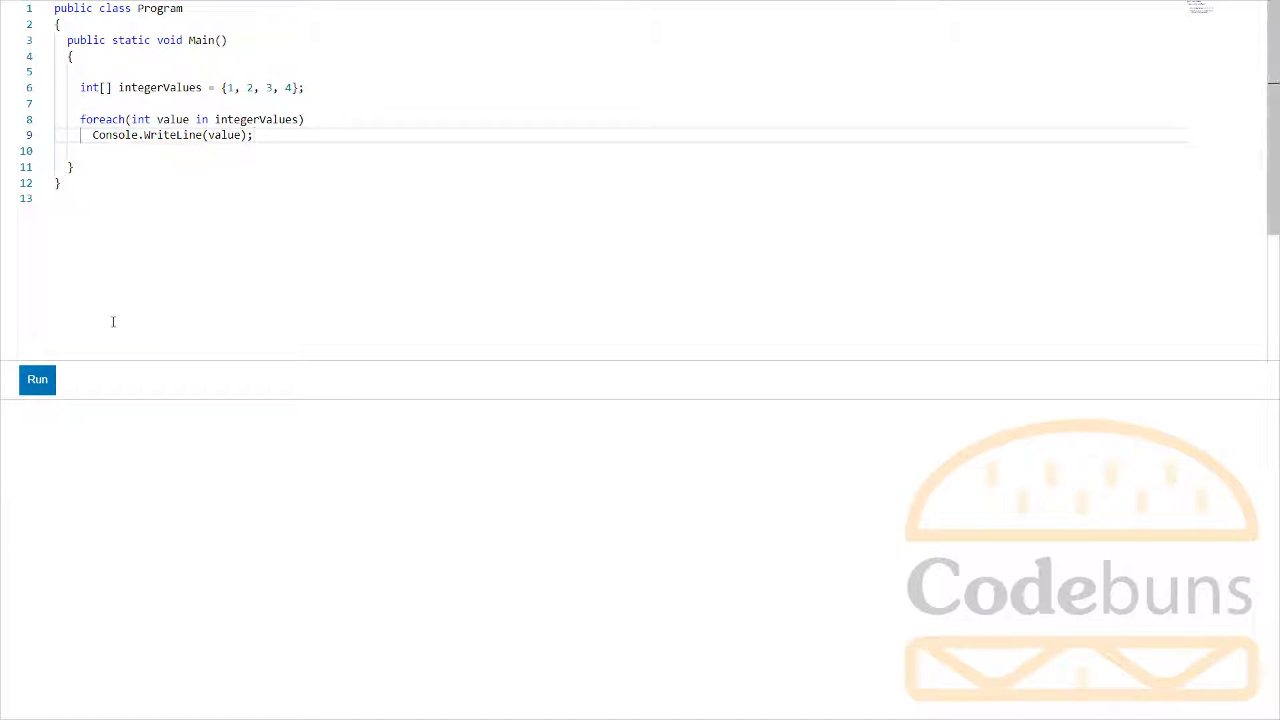
Run the foreach program so it prints 1, 2, 3 and 4
left_click(37, 381)
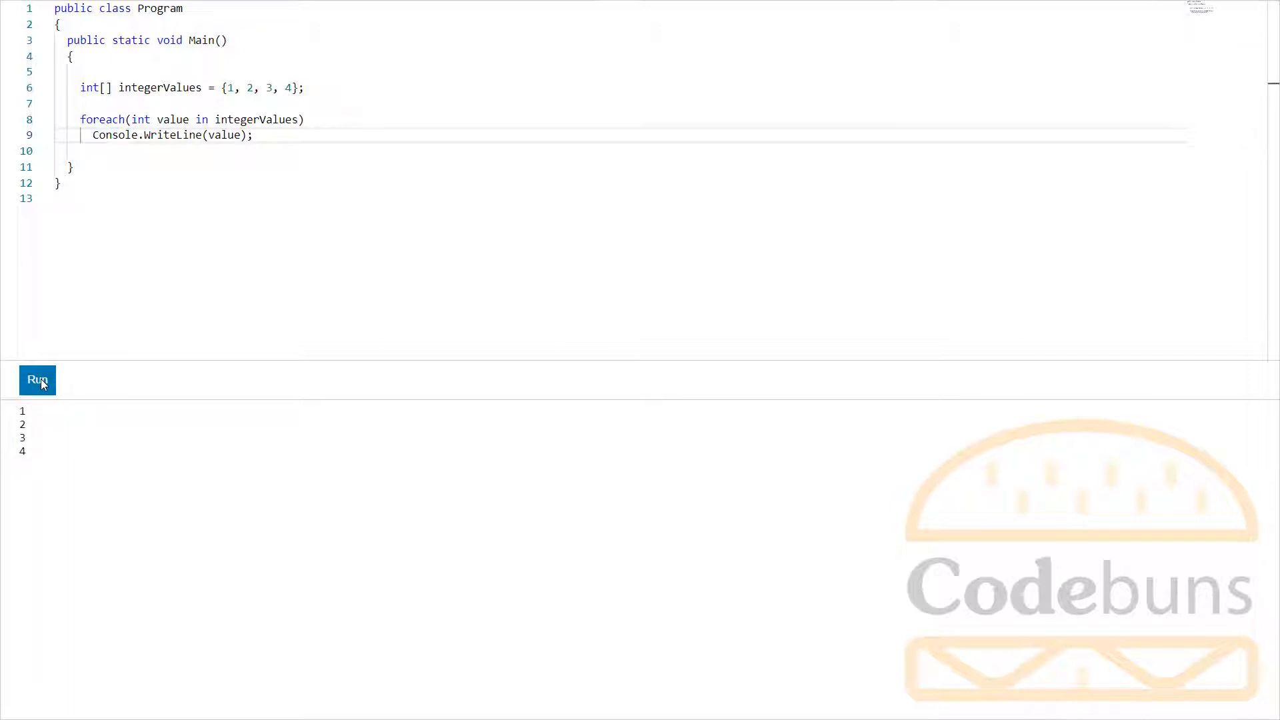
double_click(139, 119)
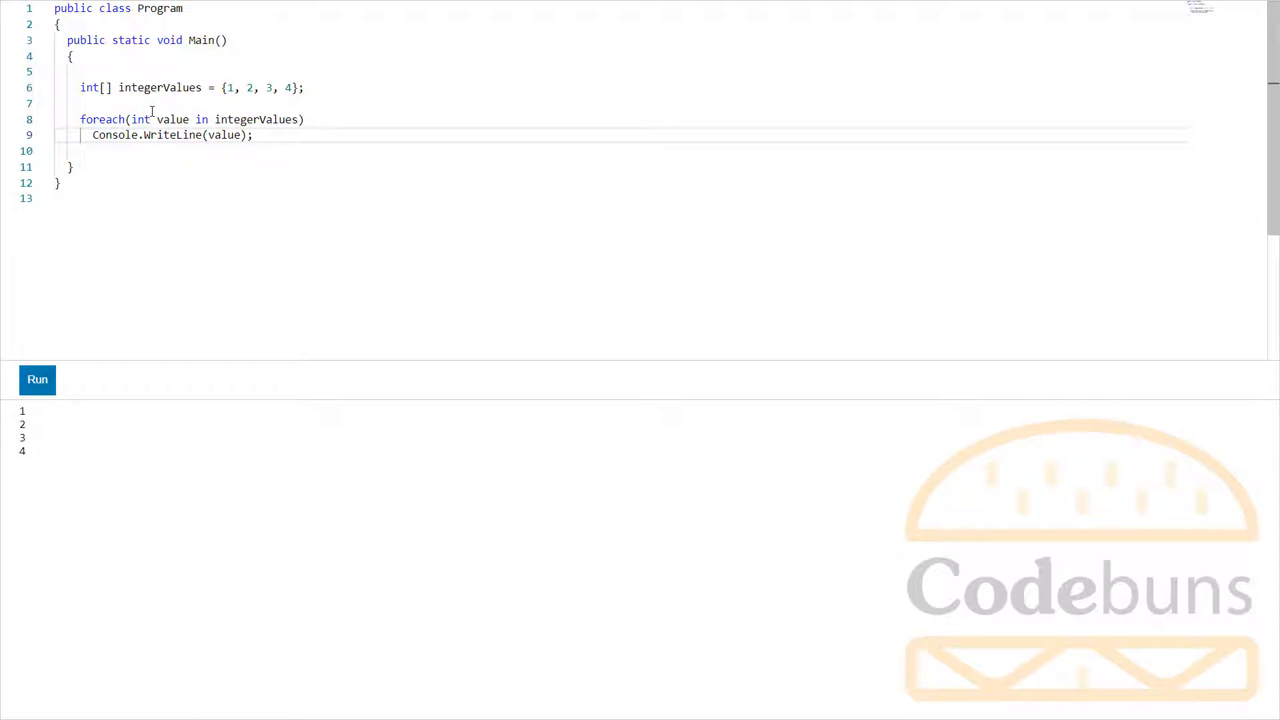
Replace int with var in the foreach header and rerun, still printing 1 to 4
double_click(141, 120)
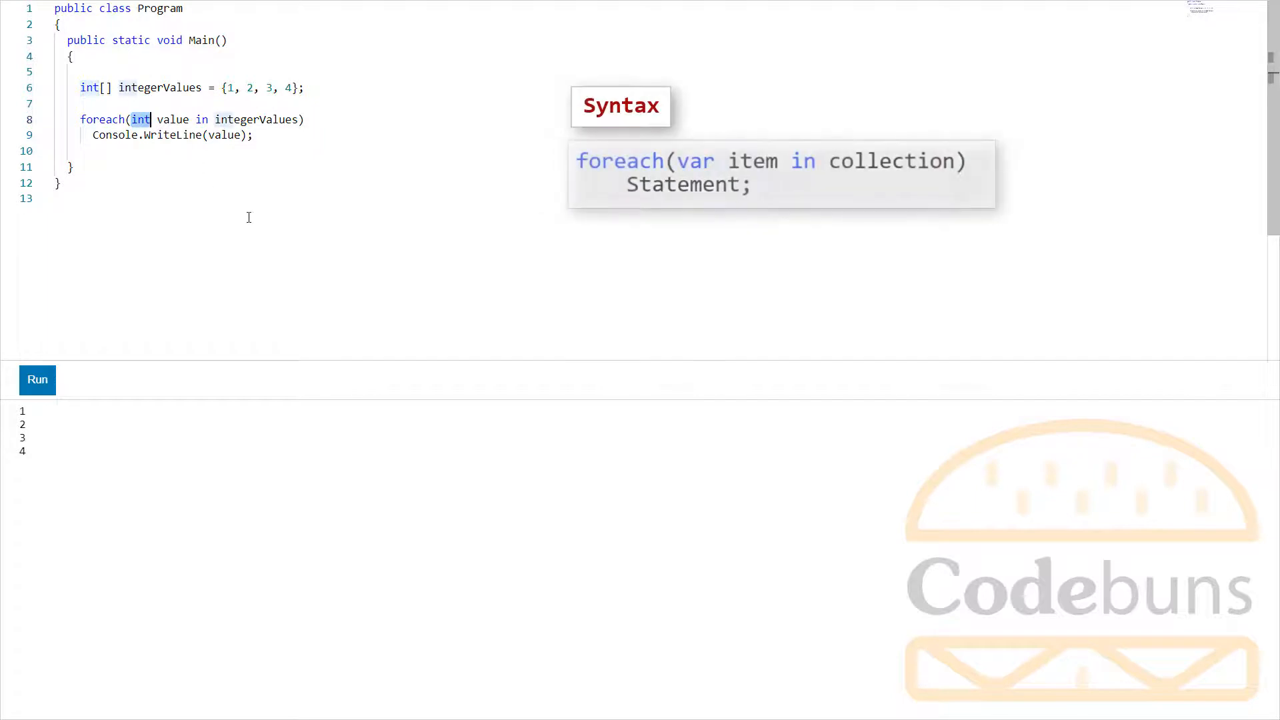
type("var")
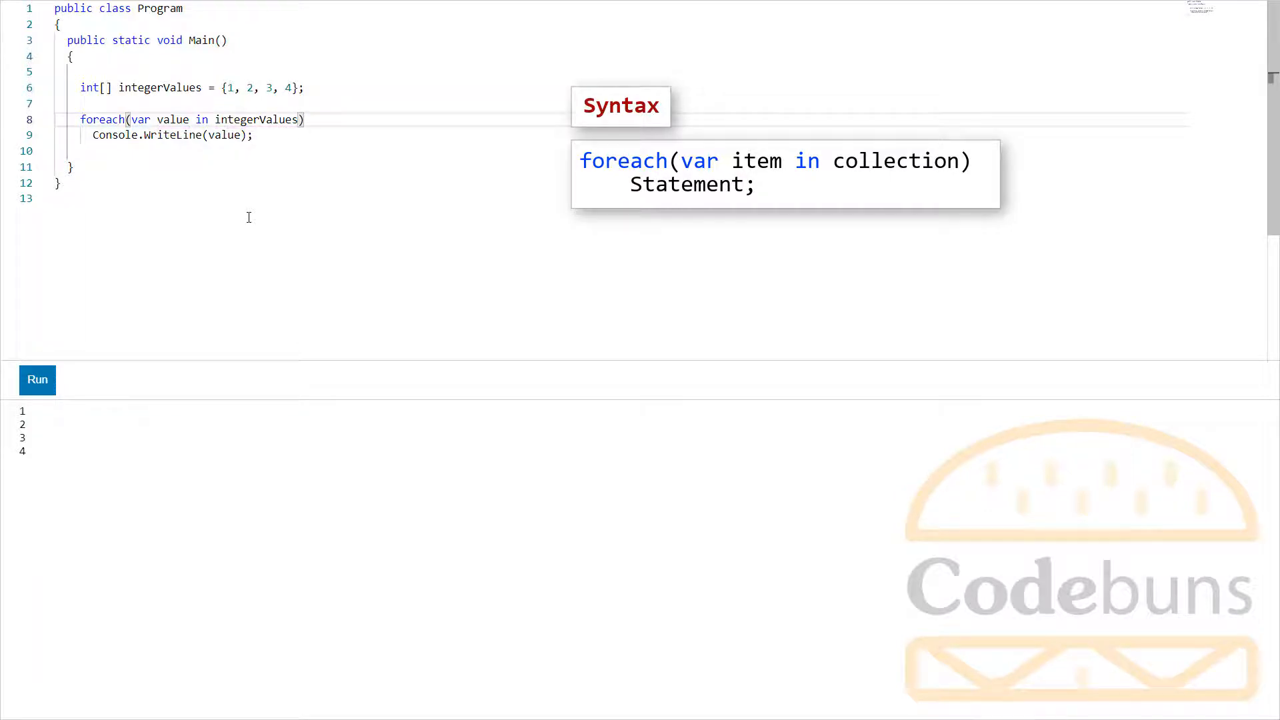
left_click(37, 380)
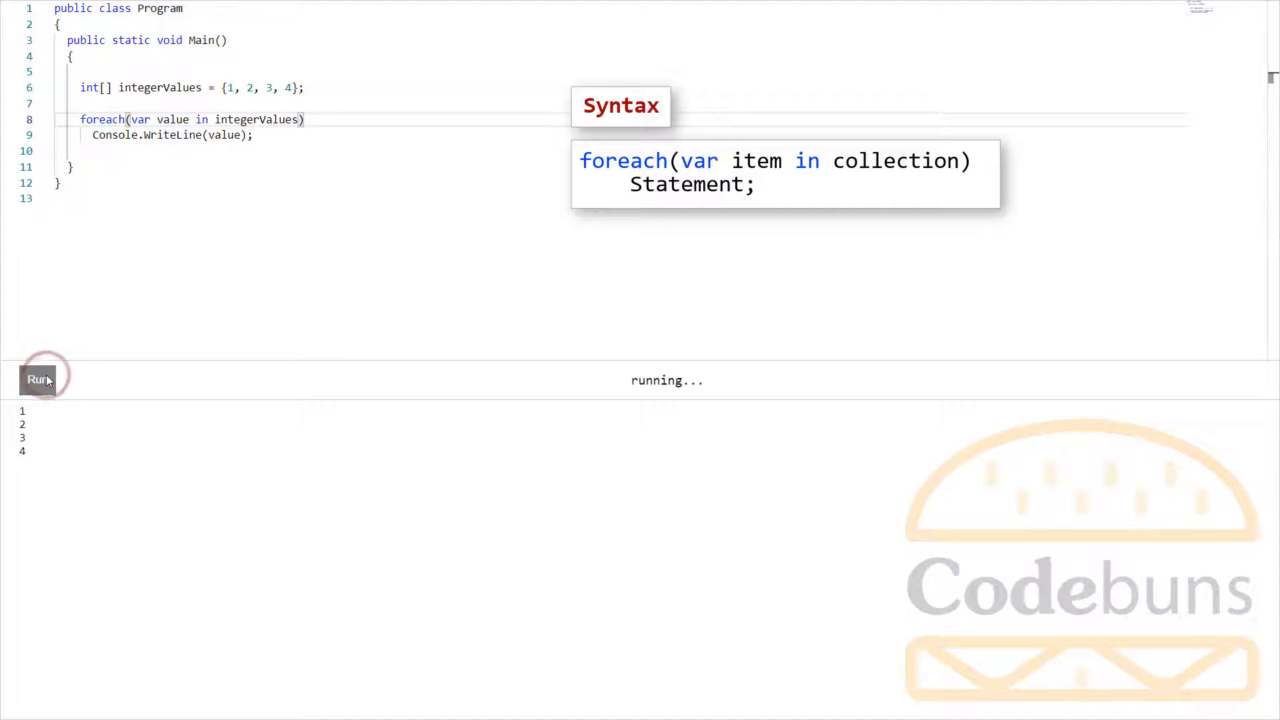
left_click(36, 379)
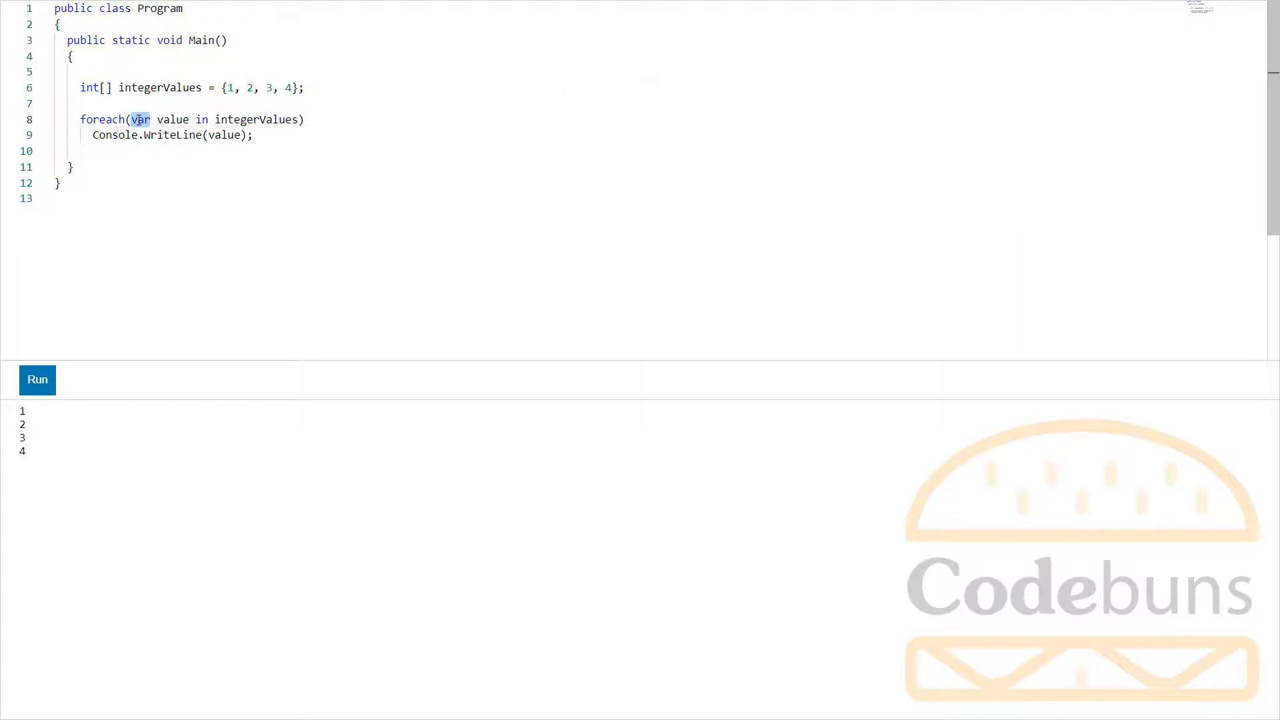
Type int over var in the foreach loop header
type("i")
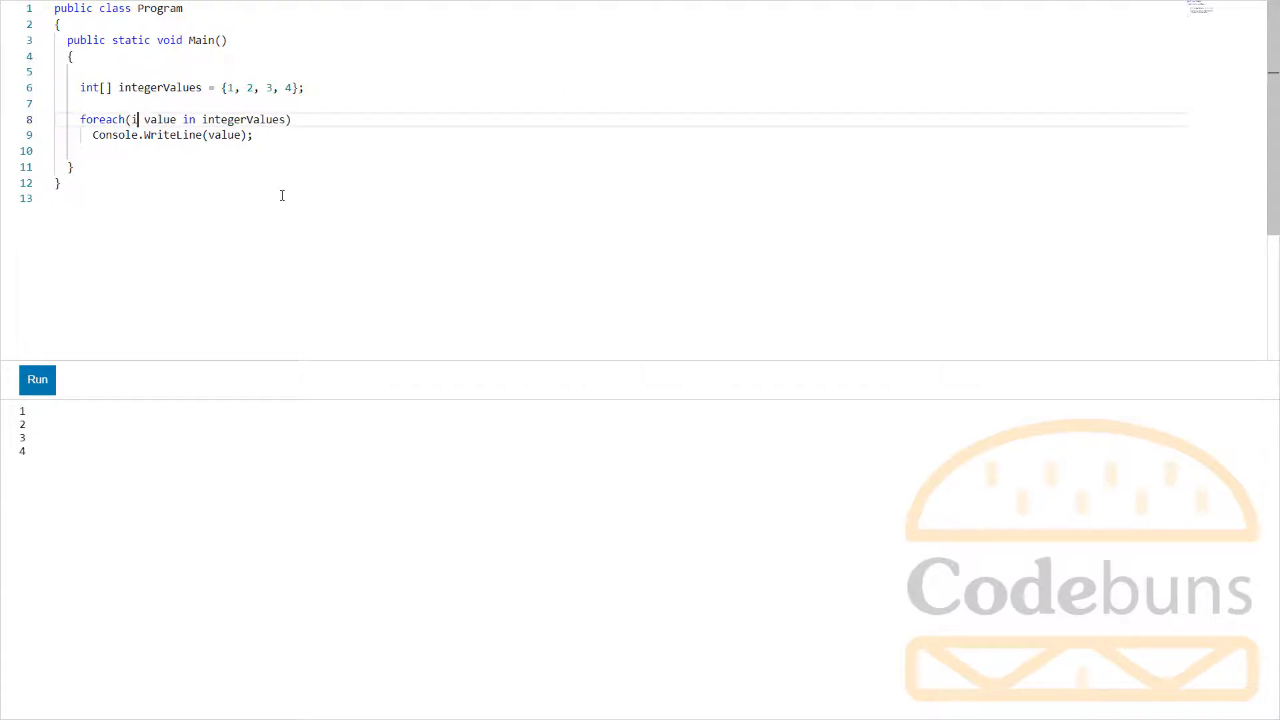
type("nt")
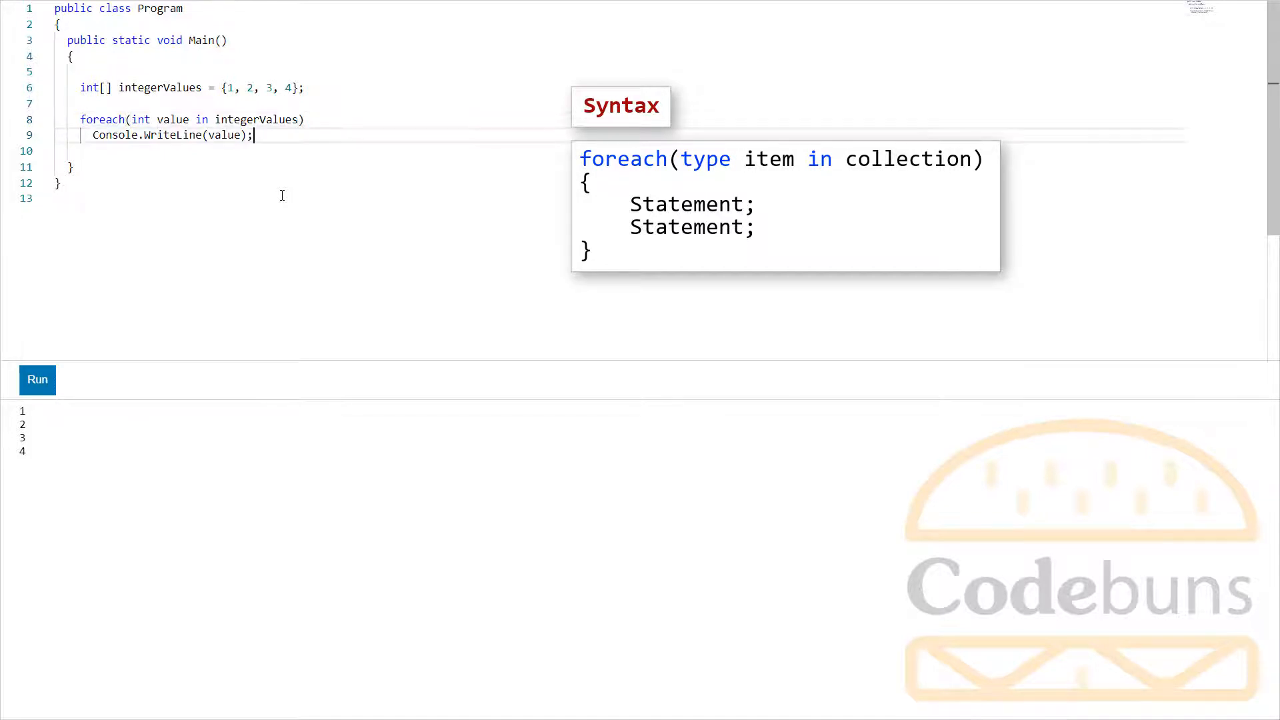
Replace the WriteLine line with braces containing Console.WriteLine(value);
double_click(172, 135)
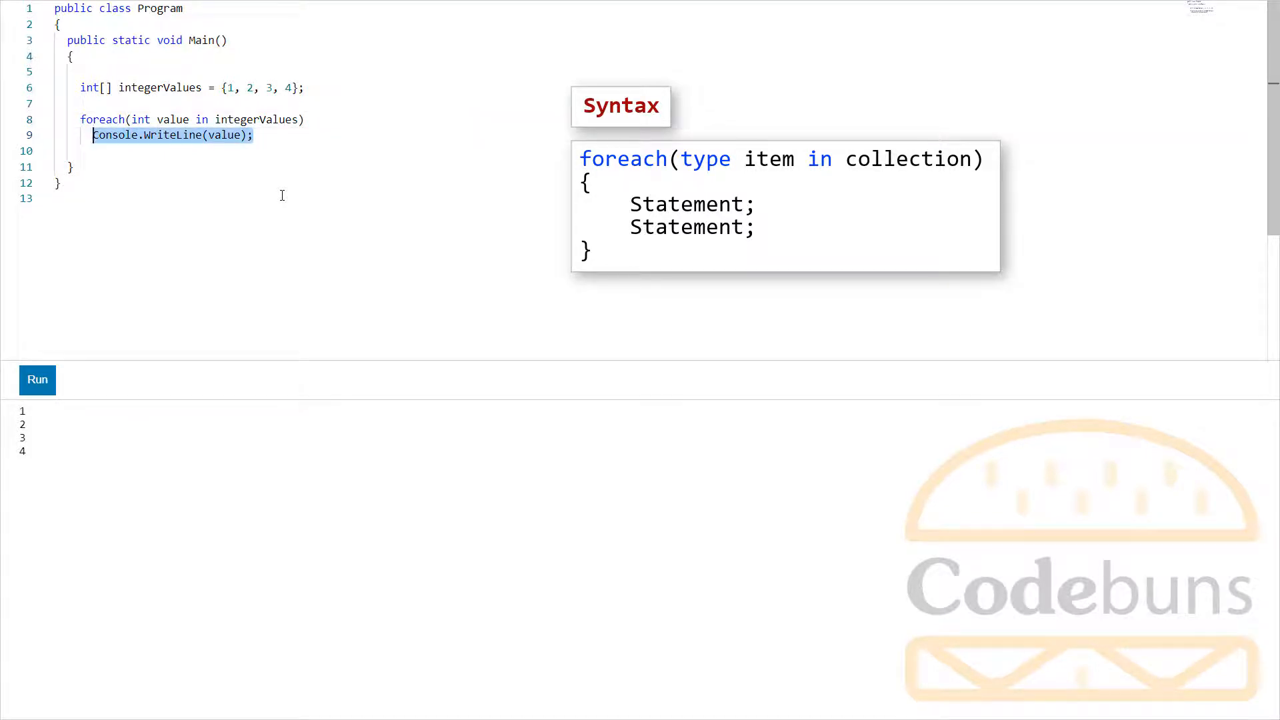
type("{}")
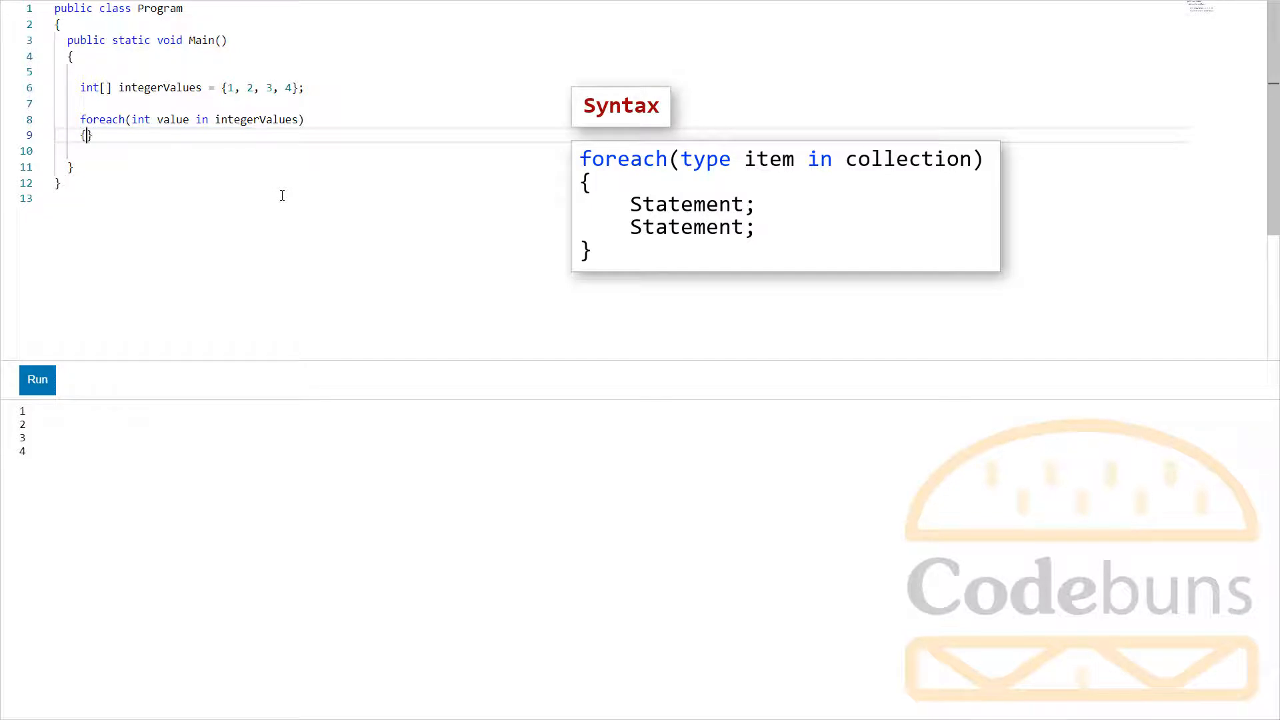
type("Console.WriteLine(value);")
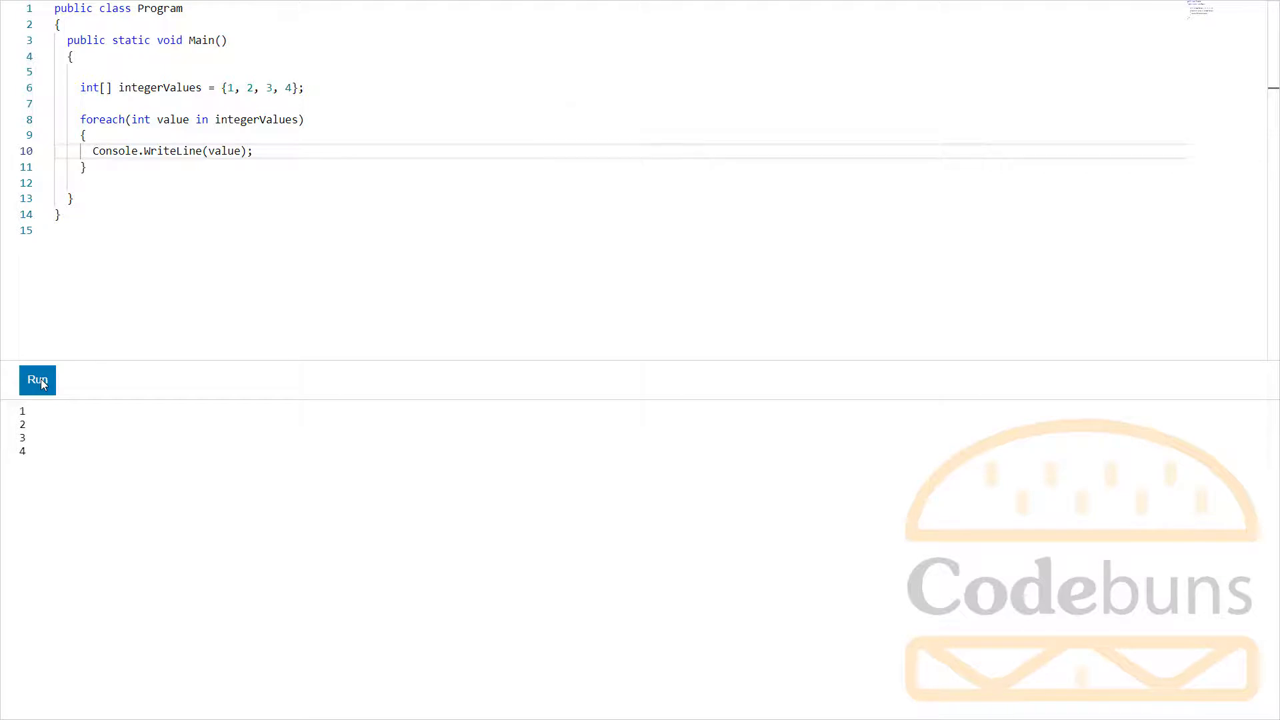
mouse_move(104, 147)
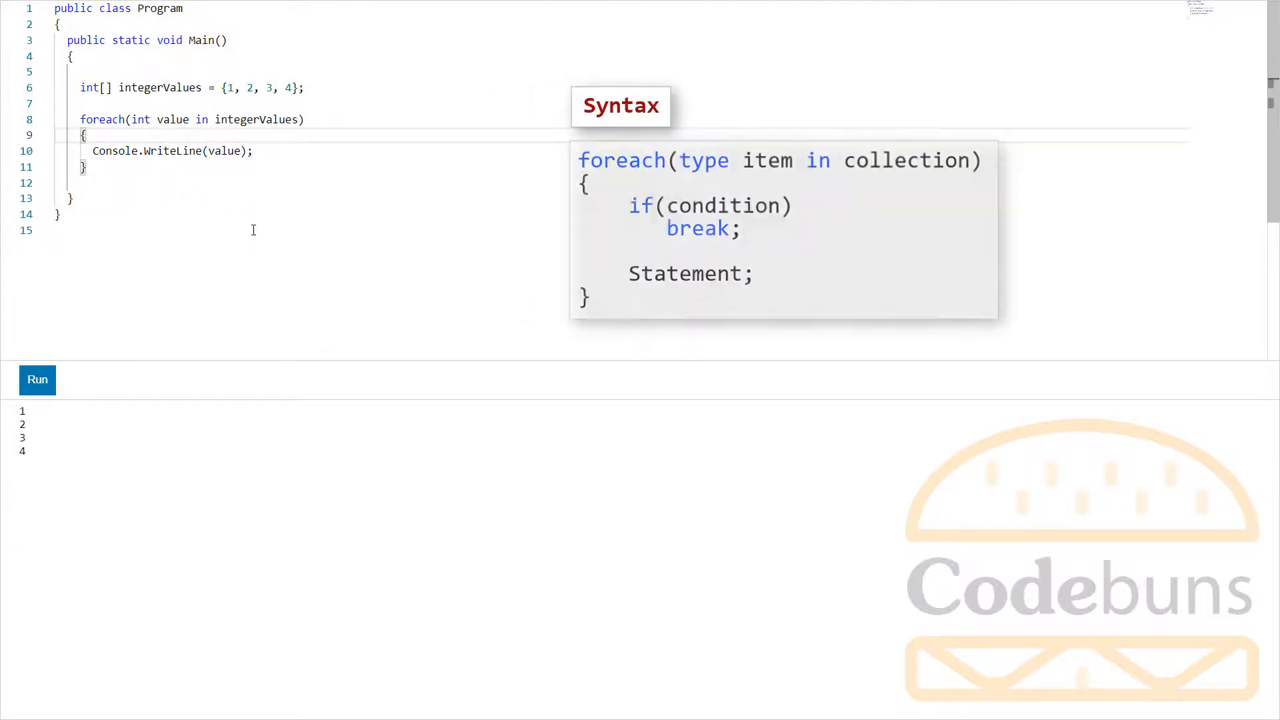
Add if(value == 3) break; above the WriteLine inside the braces, then run
type("if(")
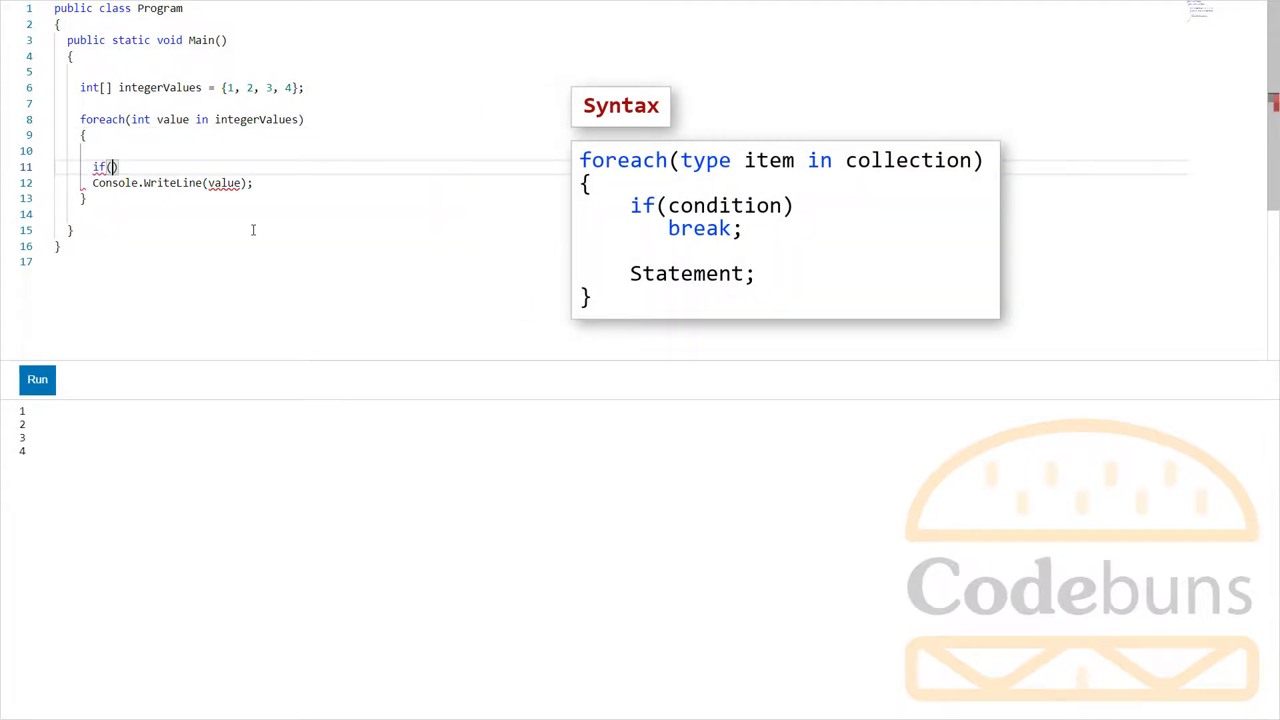
type("value == 3")
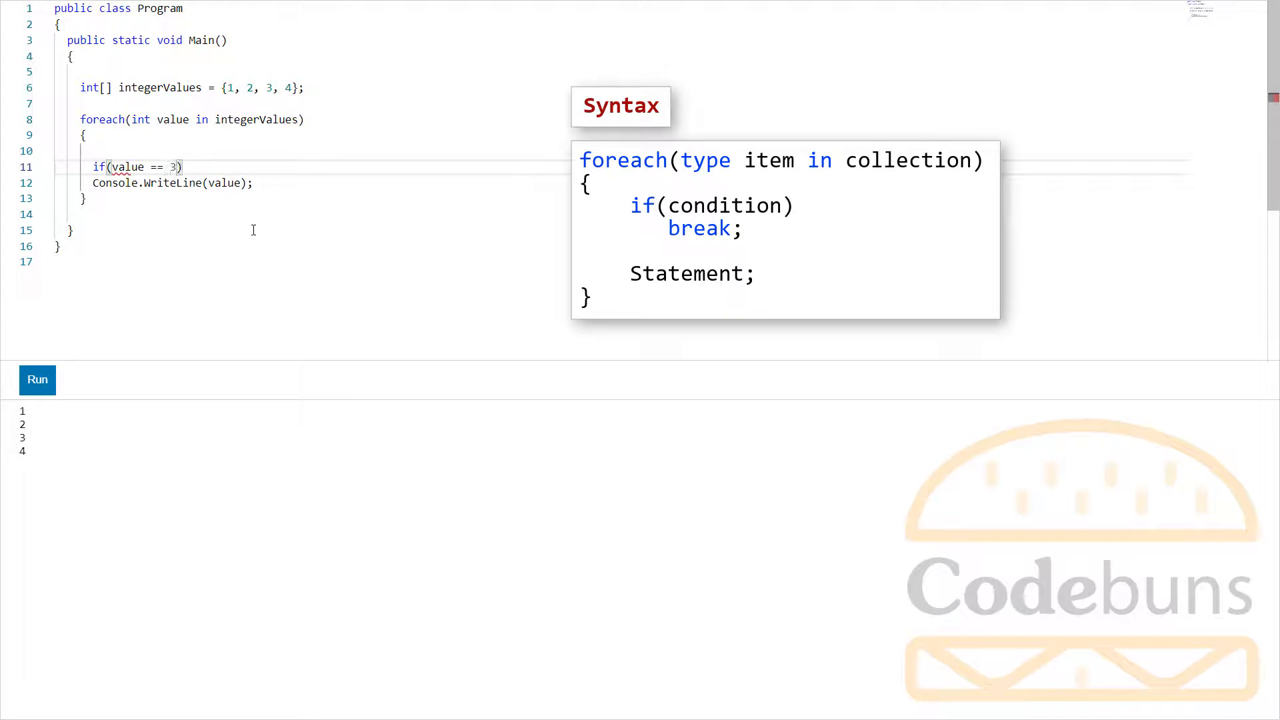
type("break")
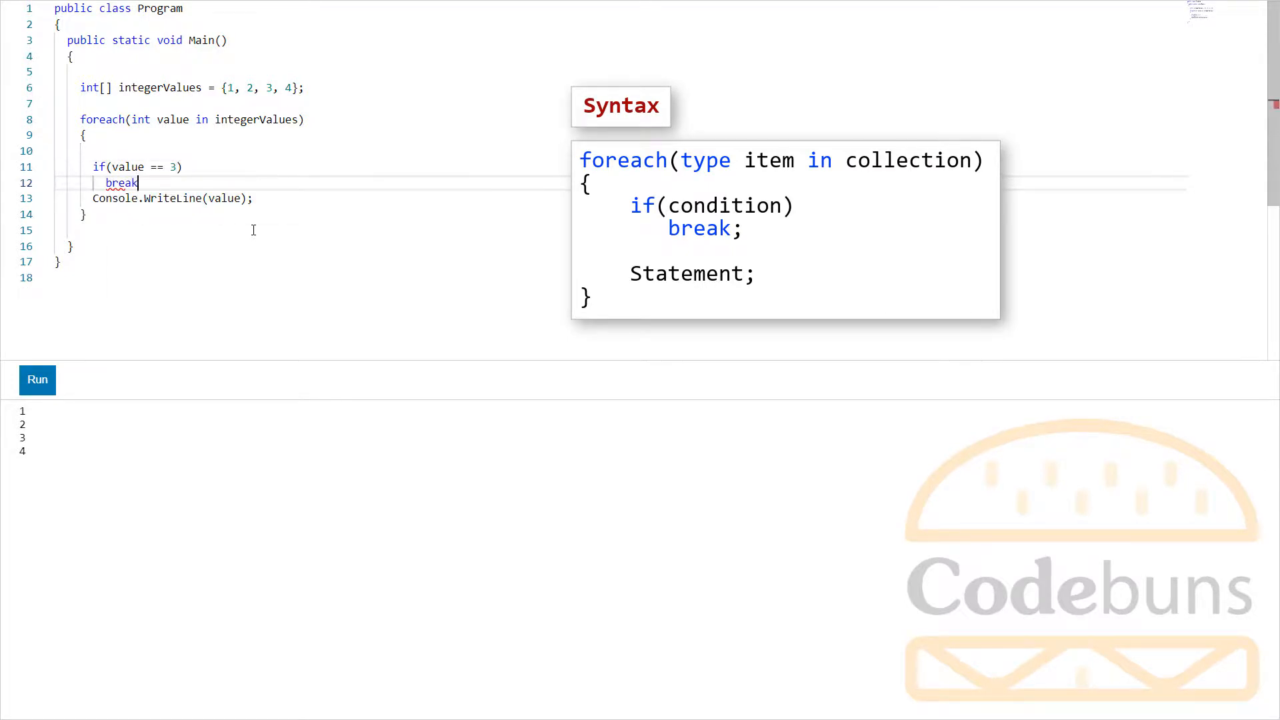
type(";")
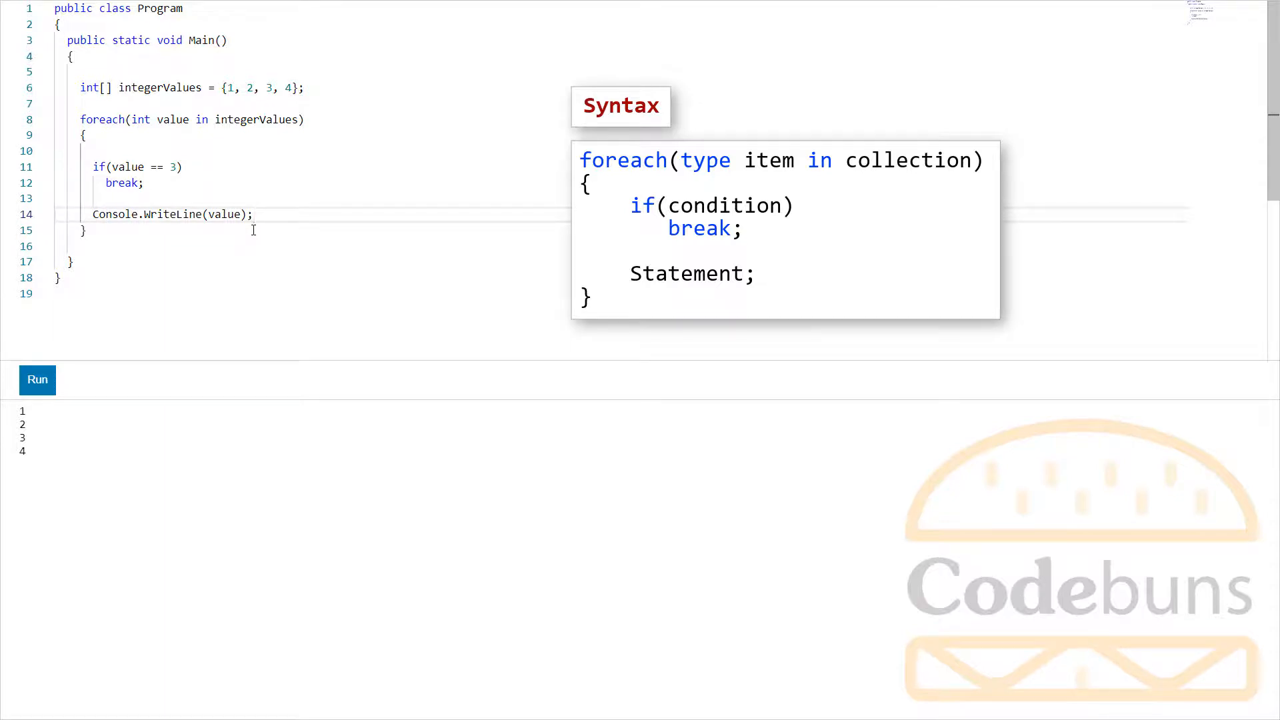
mouse_move(342, 261)
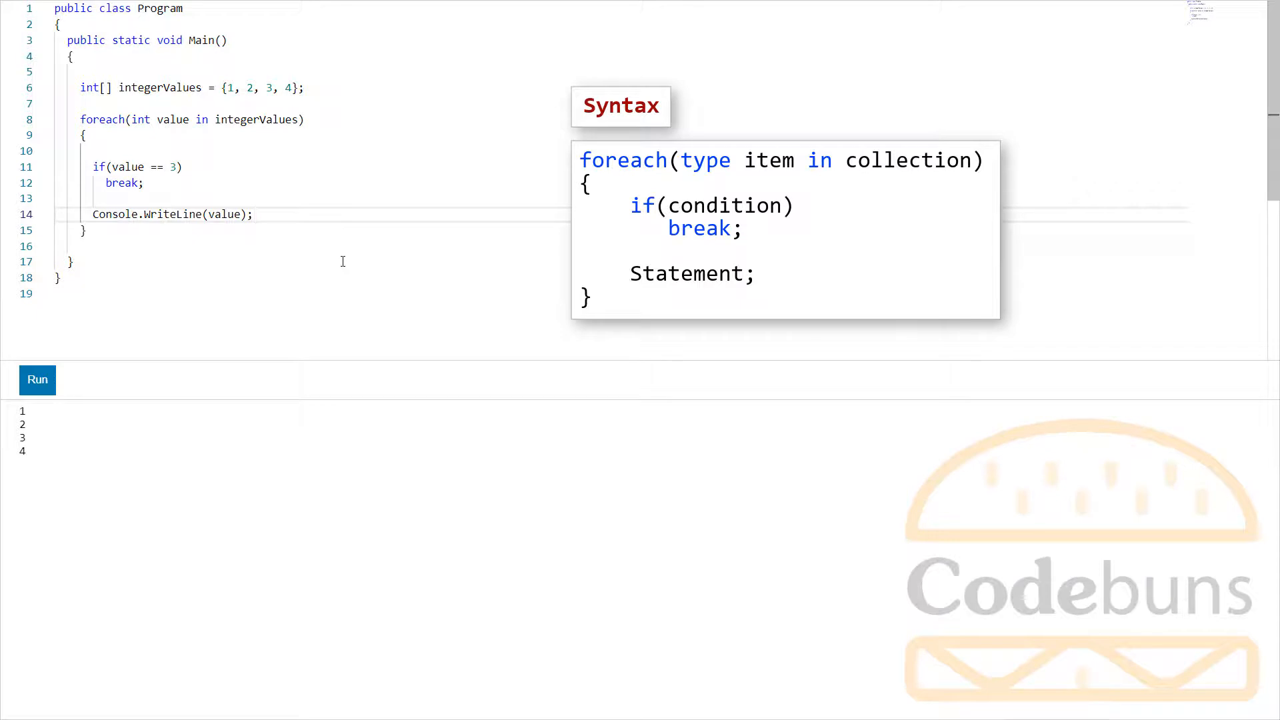
left_click(37, 380)
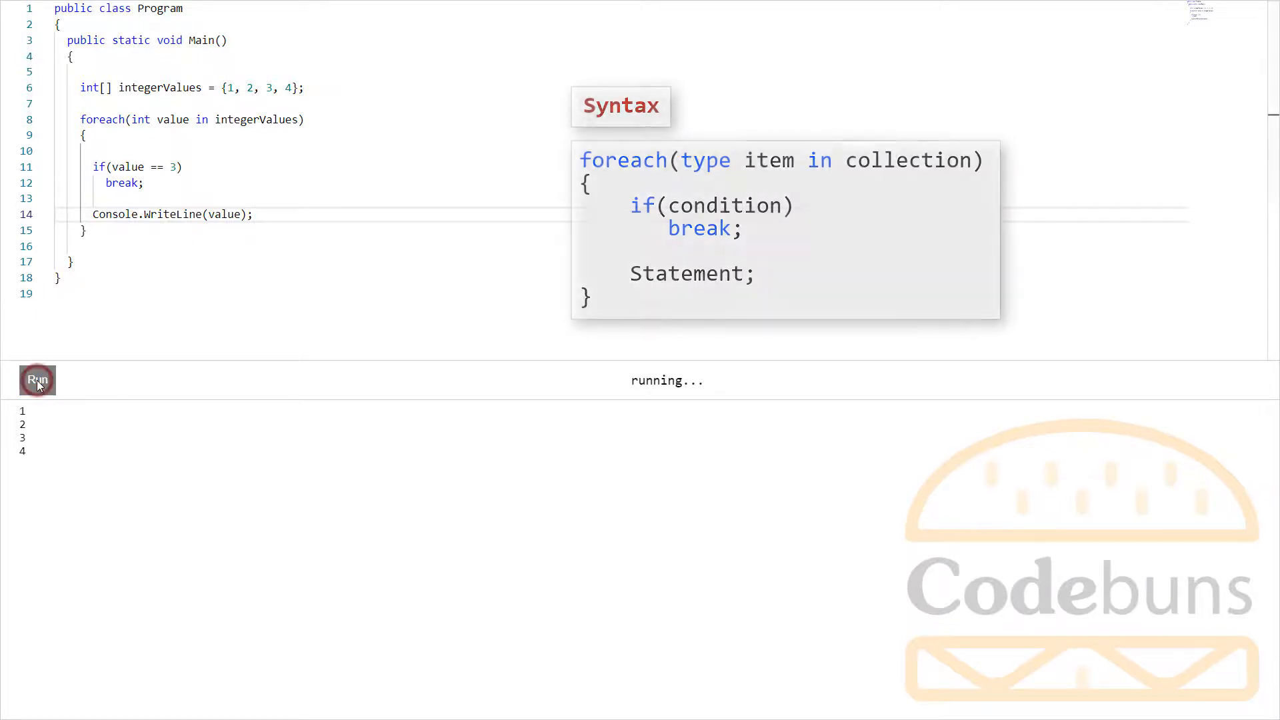
Rerun the program to confirm the output stops after 1 and 2
left_click(37, 380)
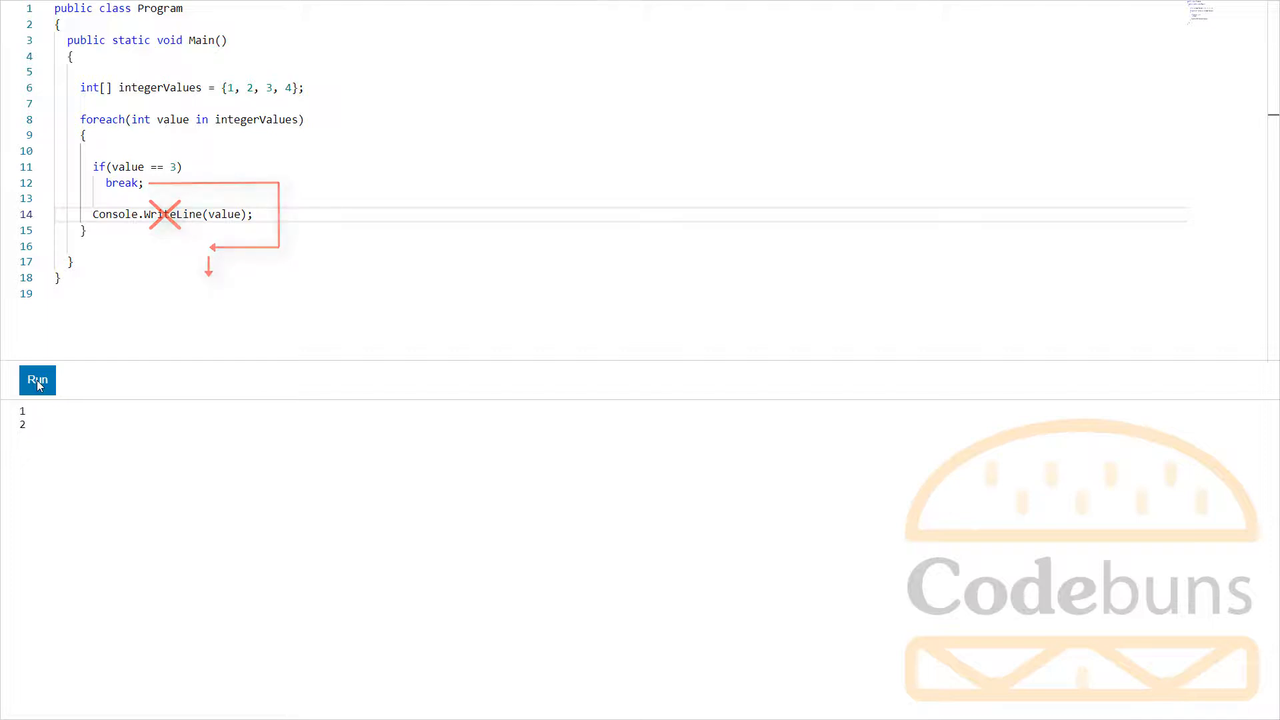
left_click(36, 380)
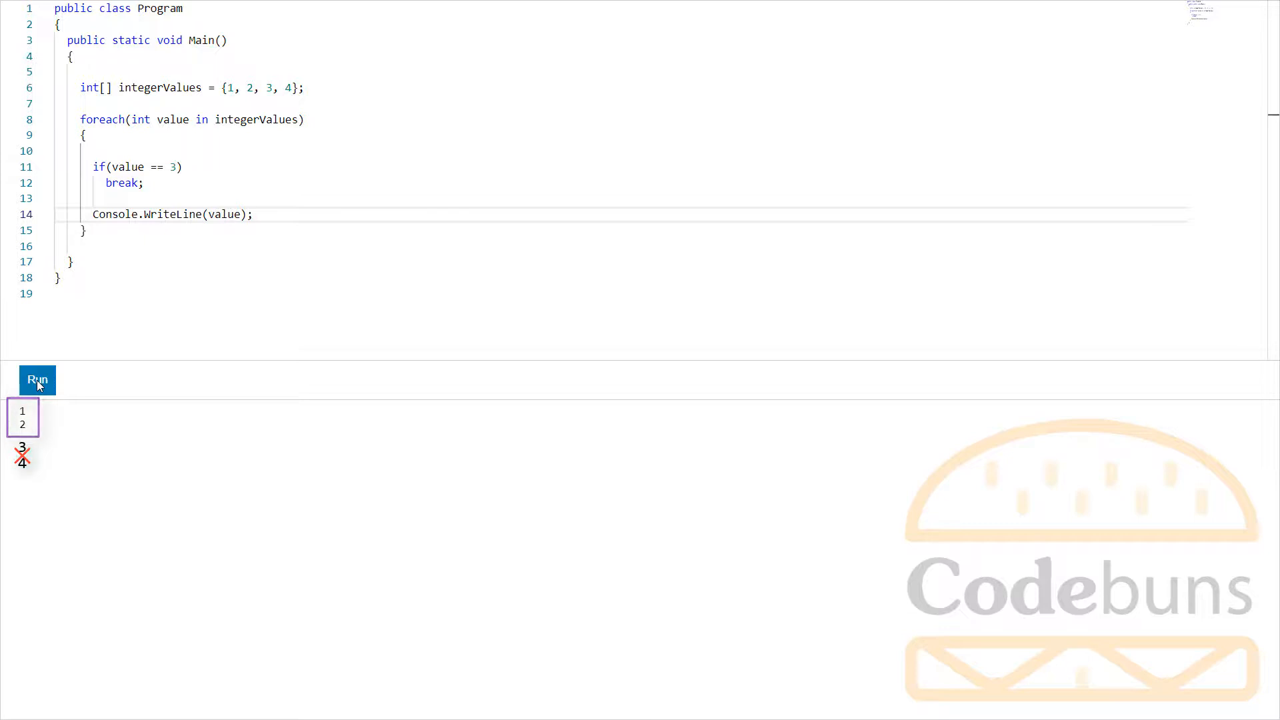
left_click(37, 381)
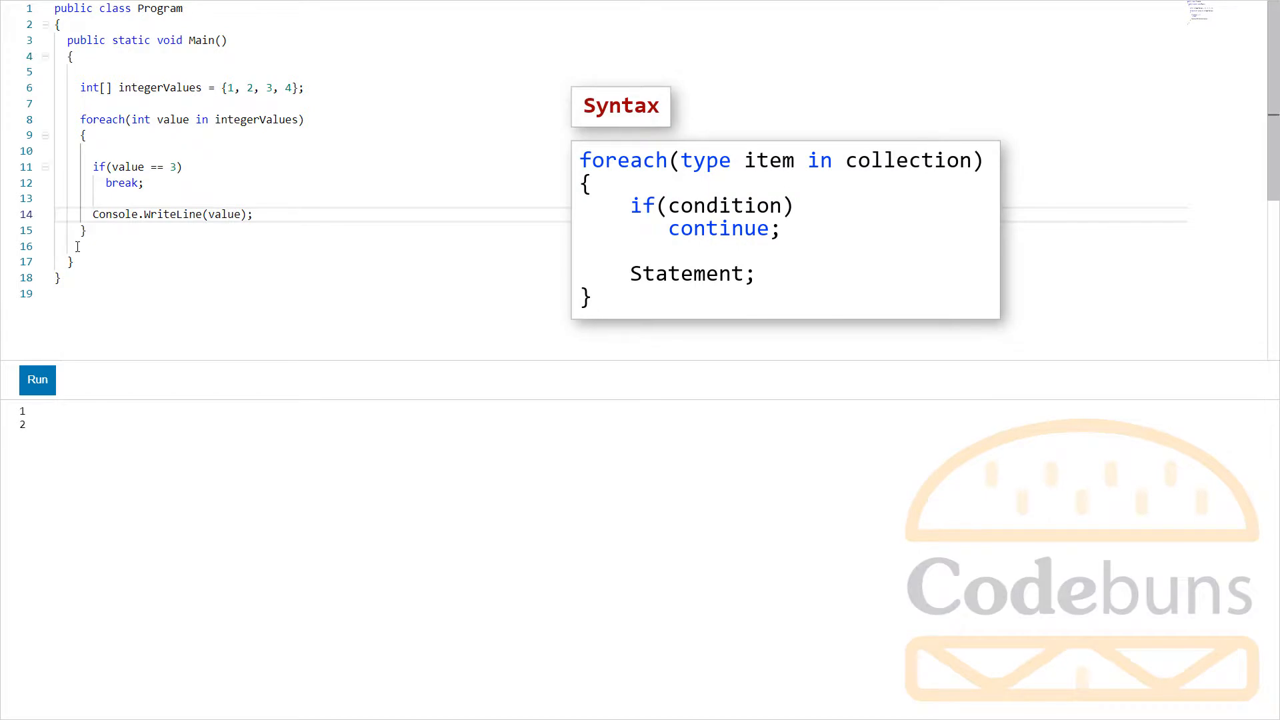
Replace break with continue and run, printing 1, 2 and 4
double_click(122, 182)
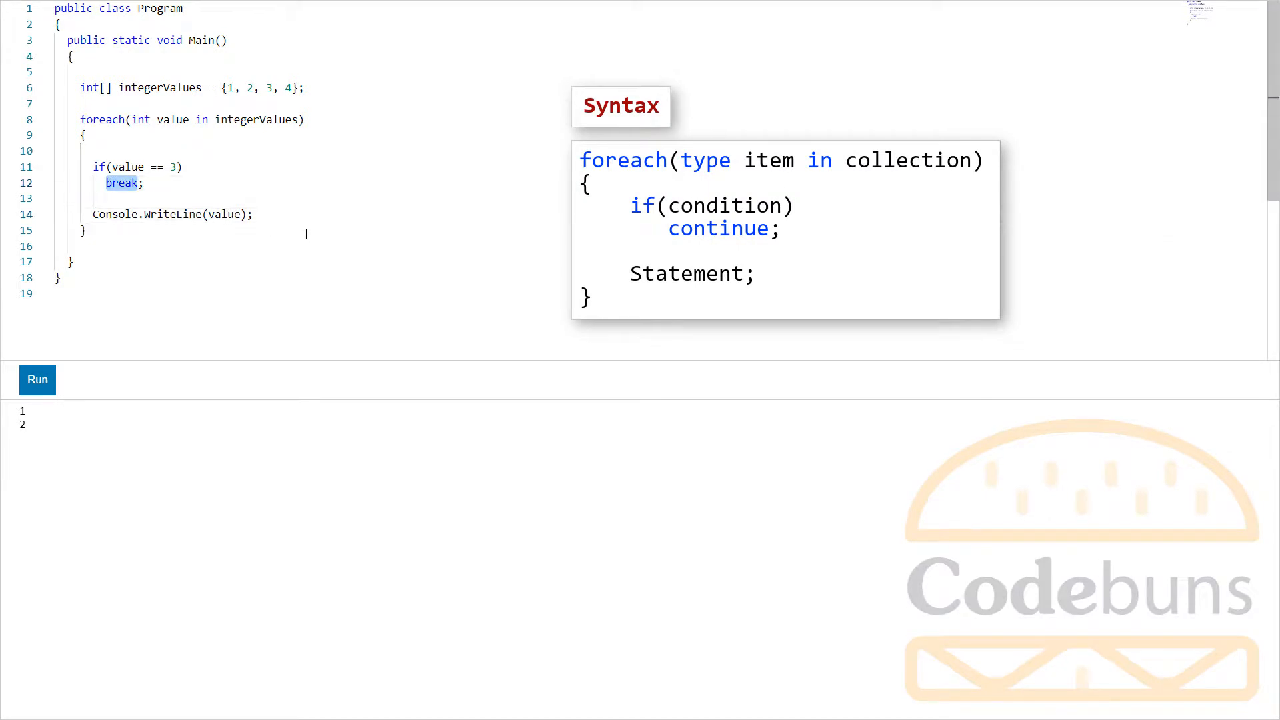
type("continue;")
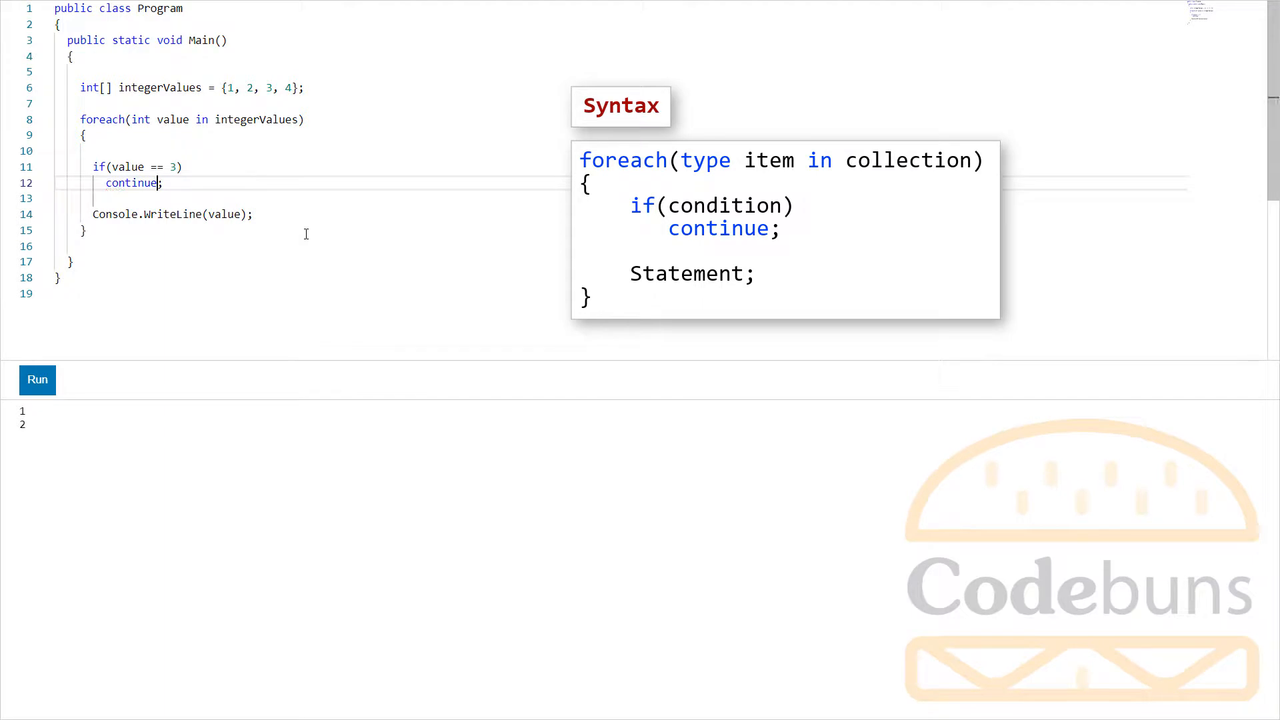
mouse_move(104, 333)
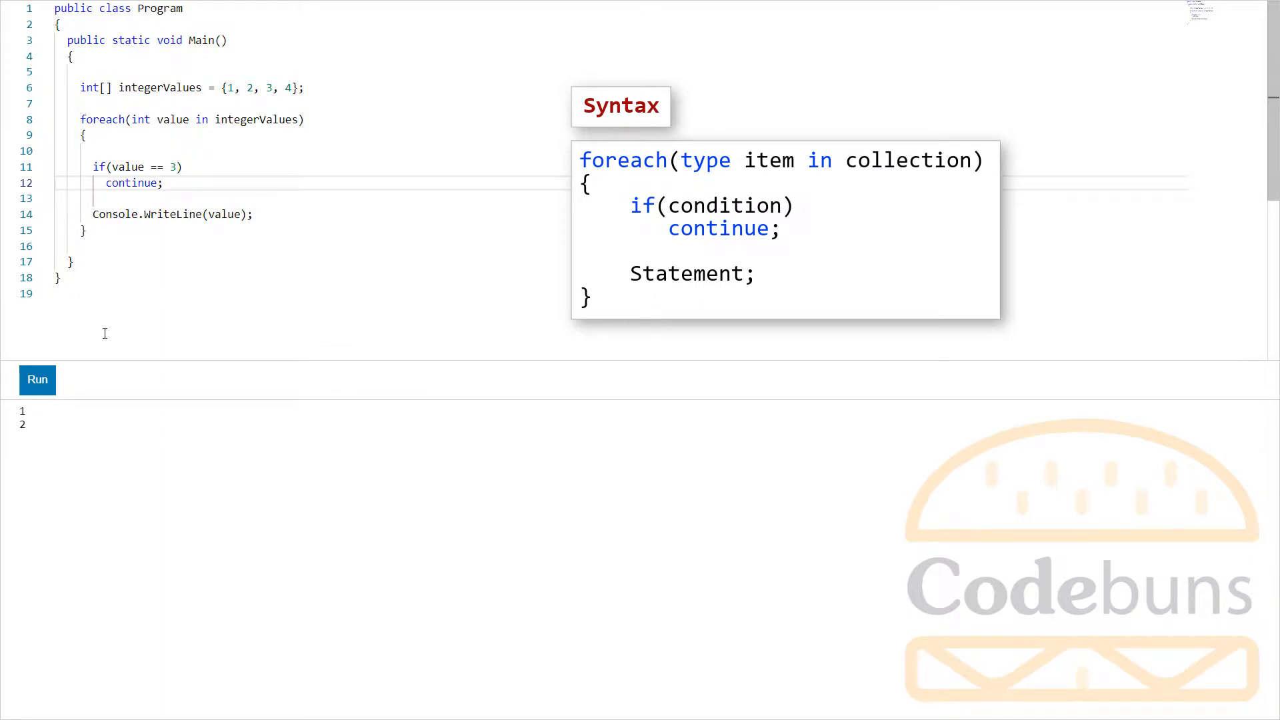
left_click(36, 379)
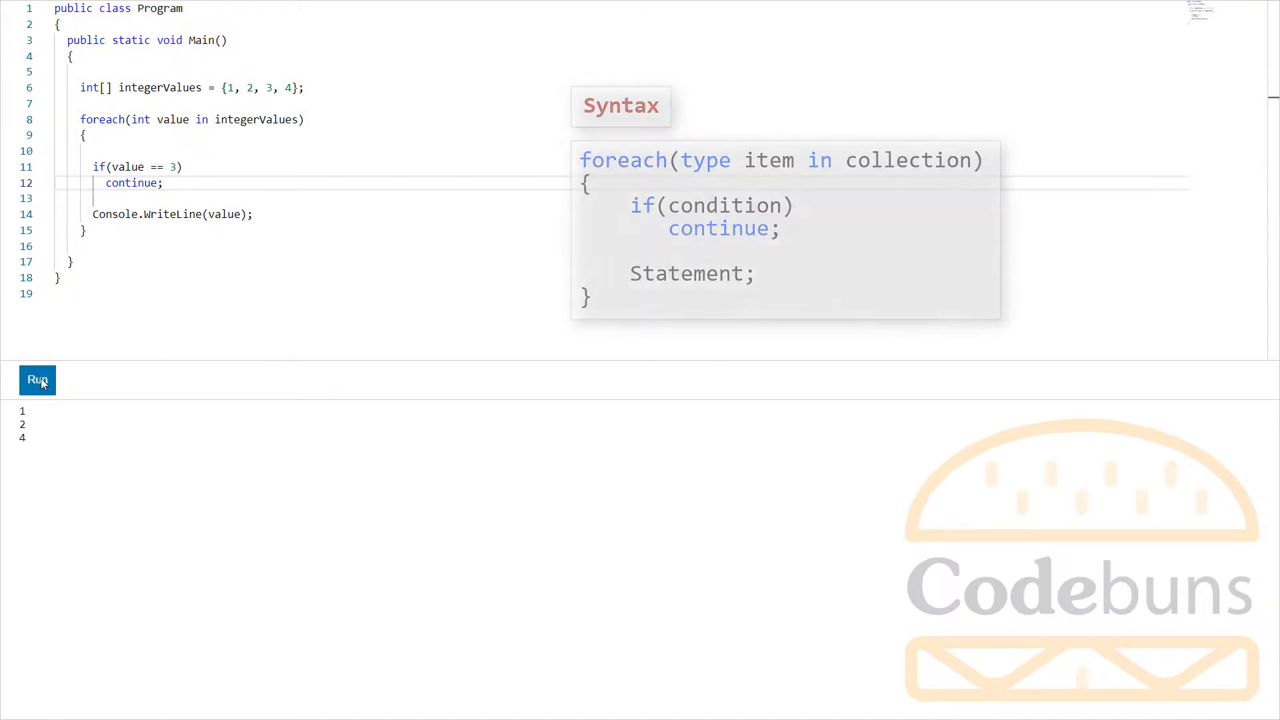